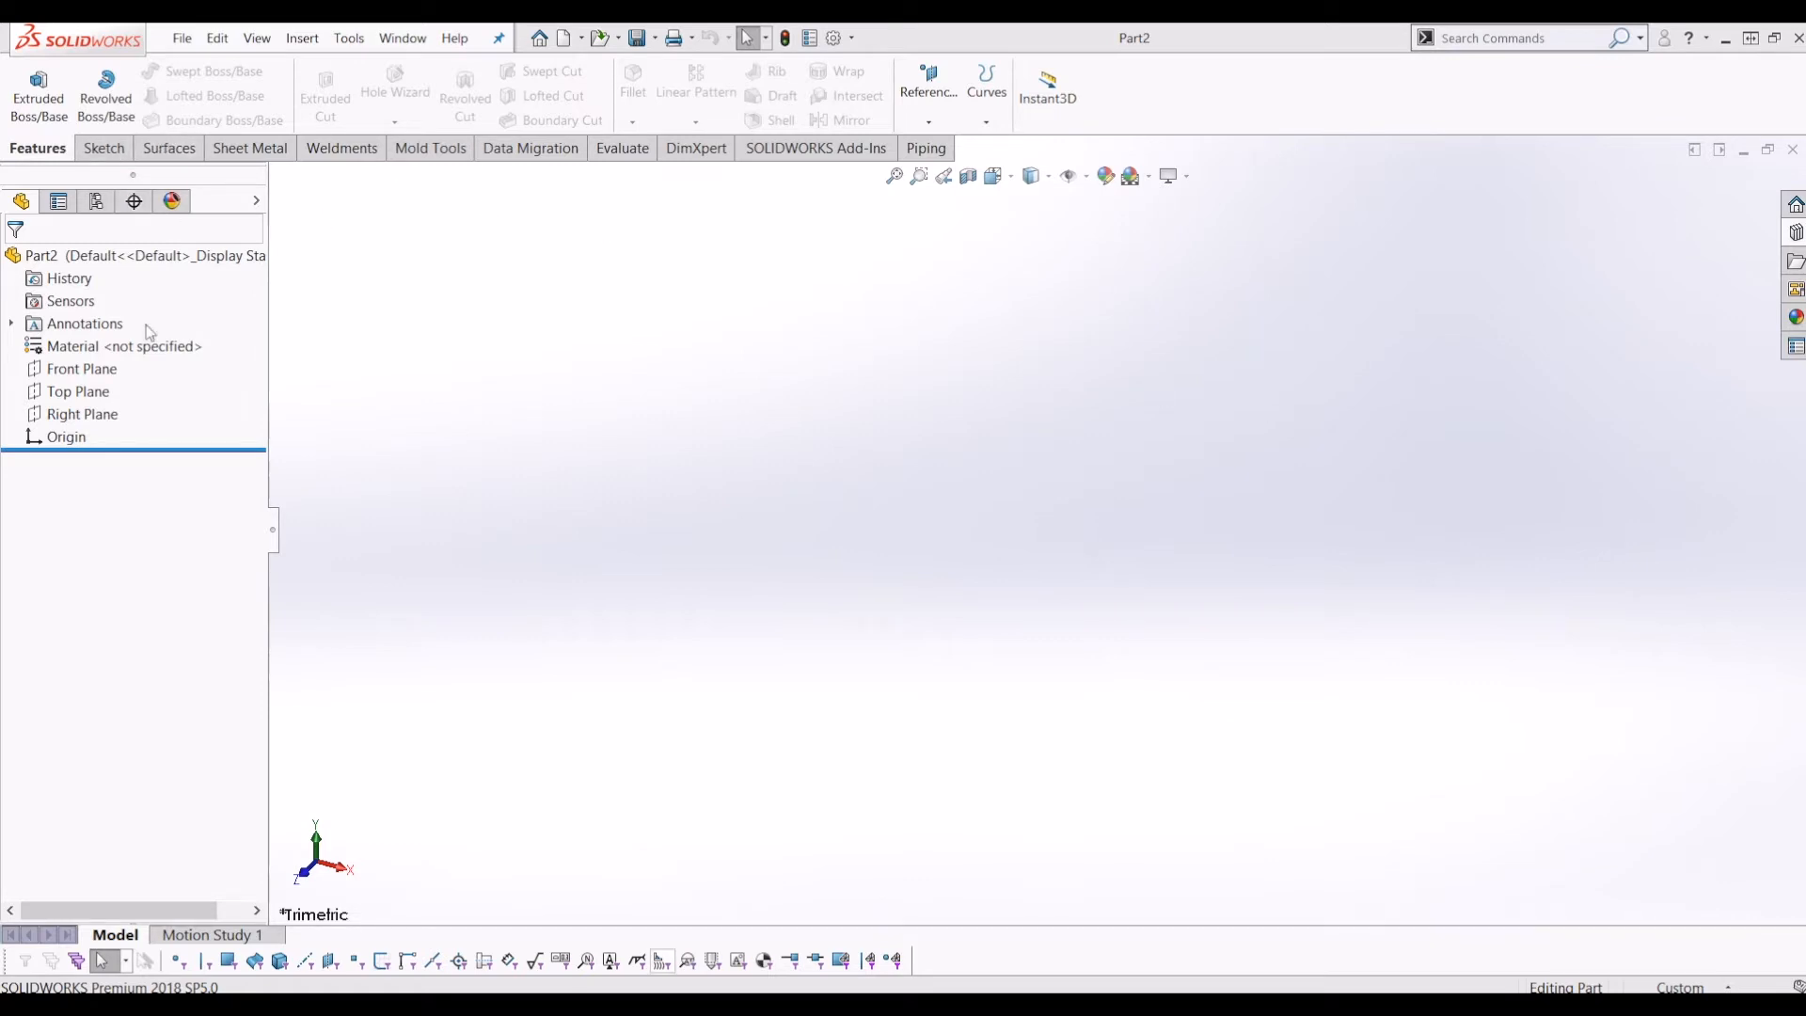
Step: Select the Front Plane and start Sketch1 on it
click(77, 391)
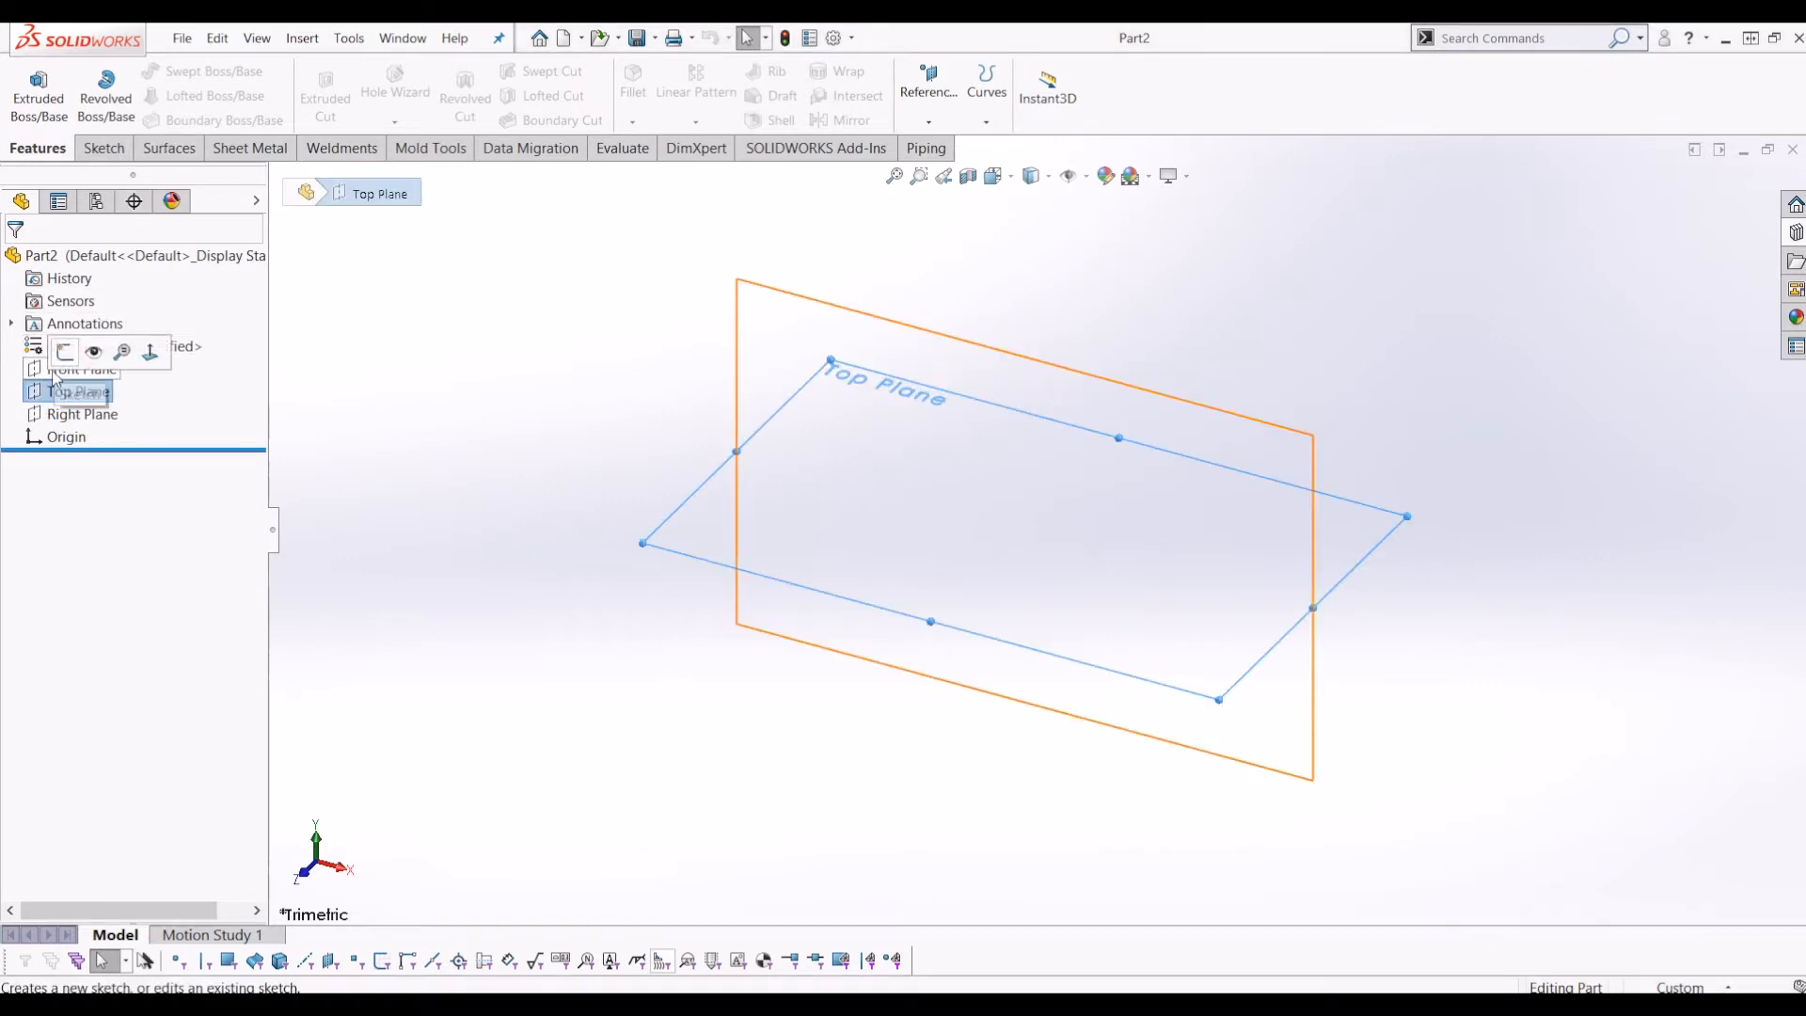
click(81, 367)
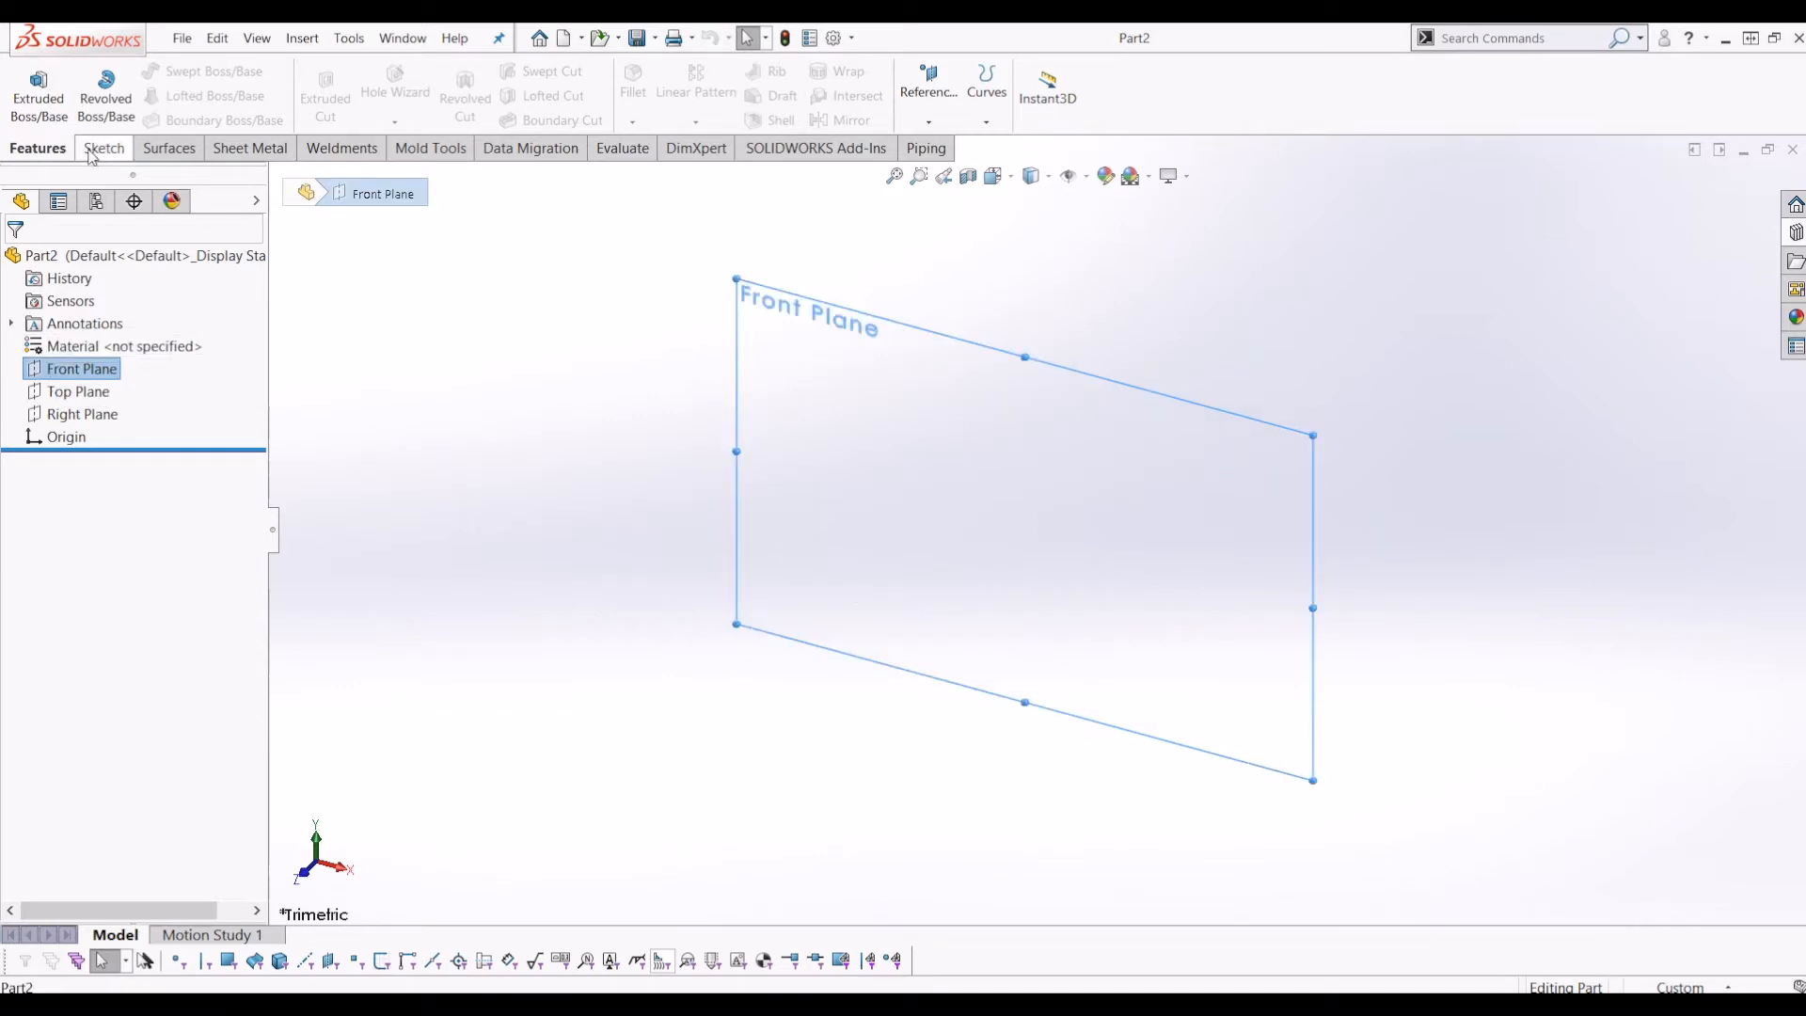
click(101, 147)
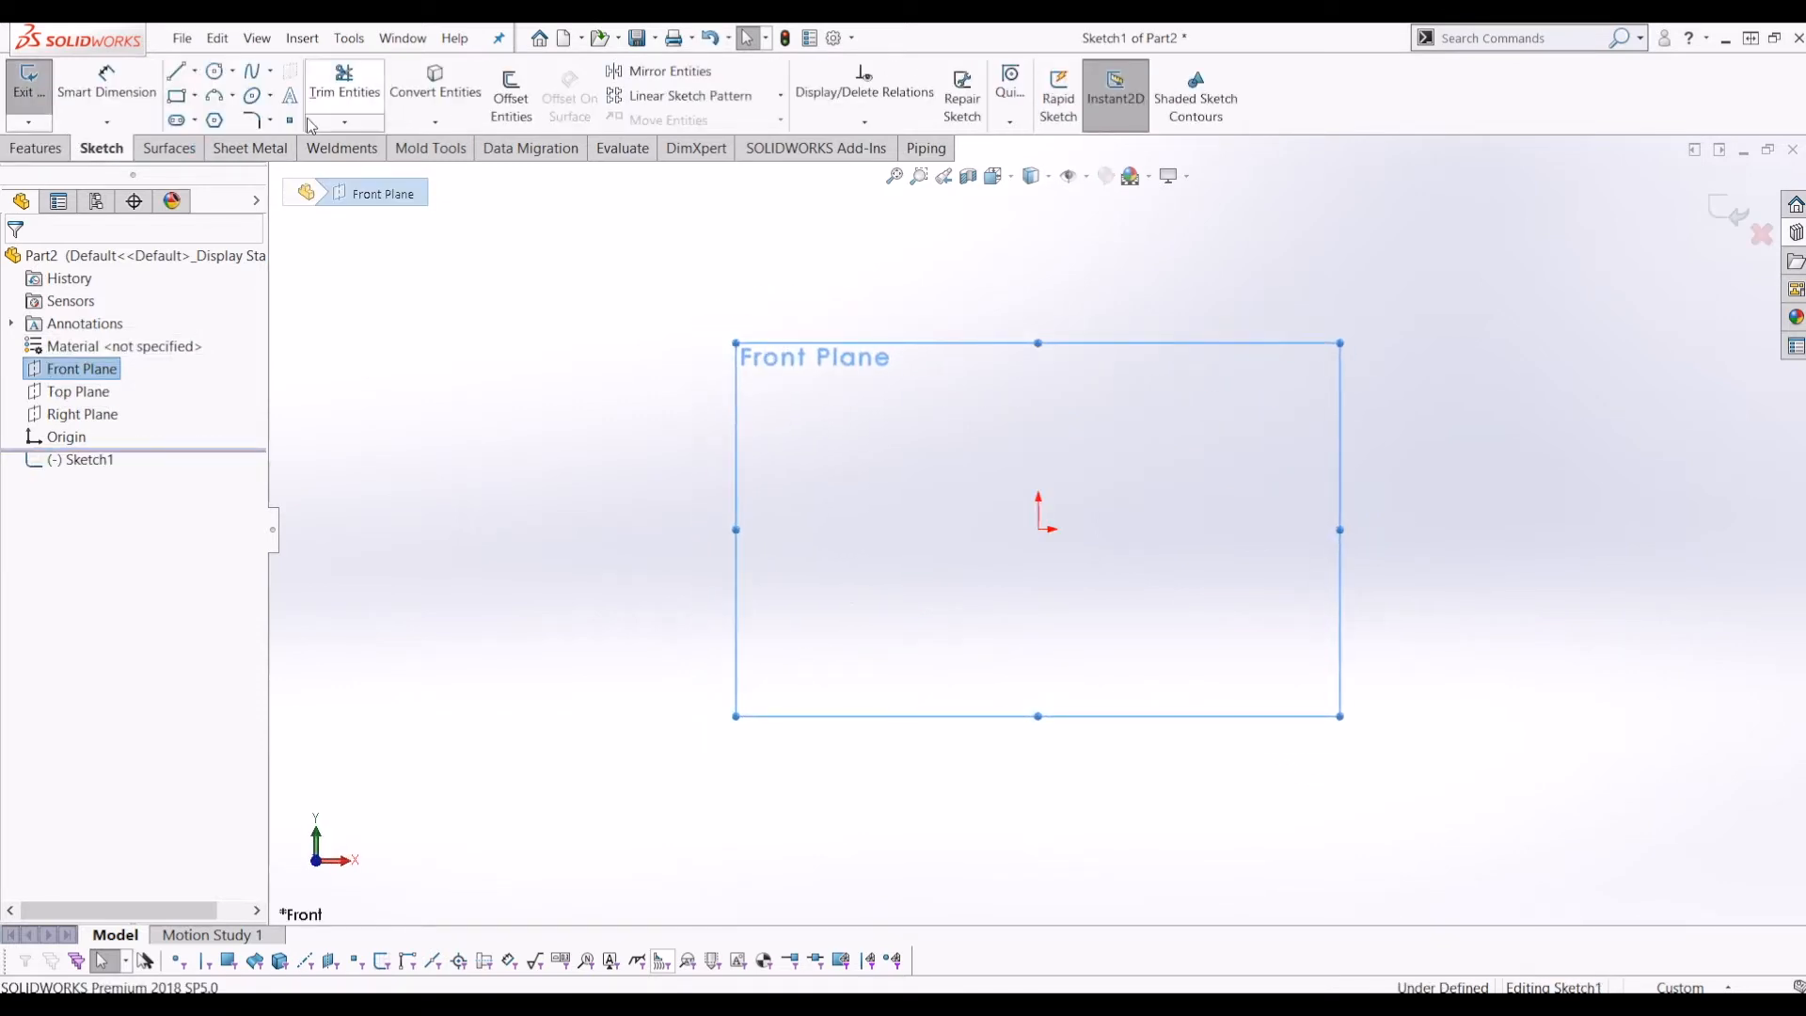
Step: Draw a 300 mm chord line from the origin with an R18 tangent leading-edge arc
click(175, 71)
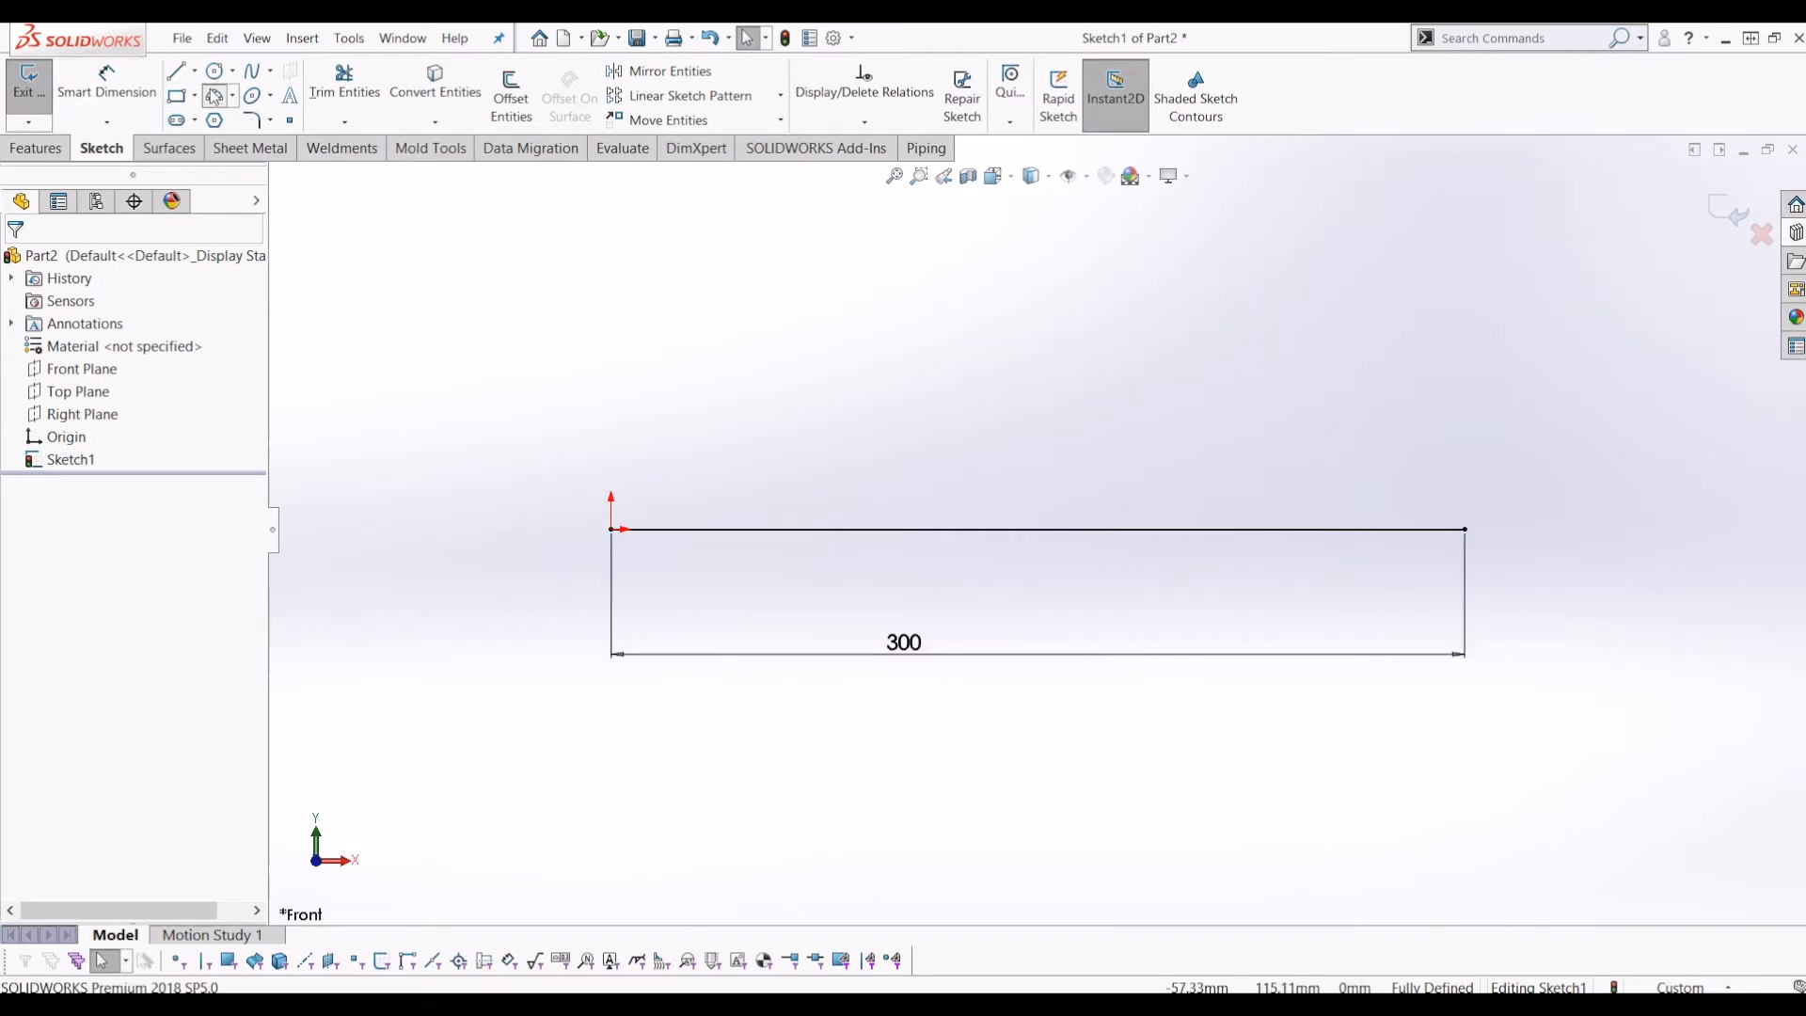
click(213, 71)
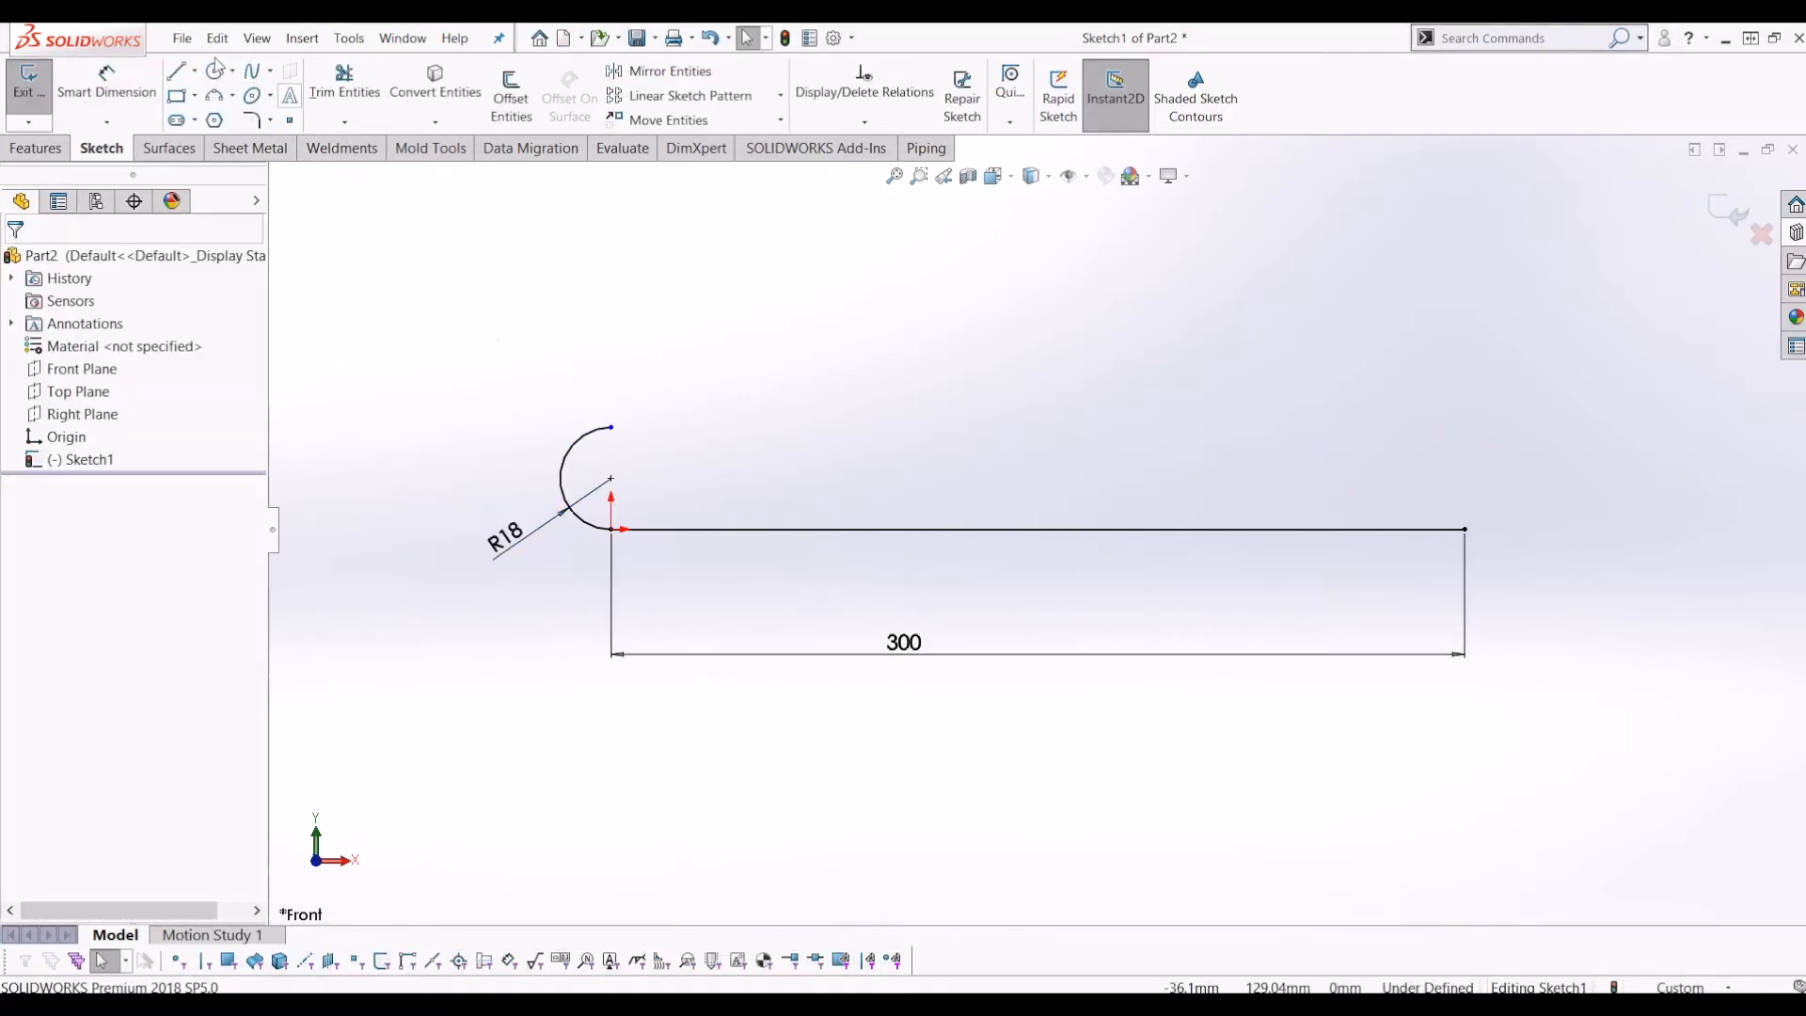
click(253, 70)
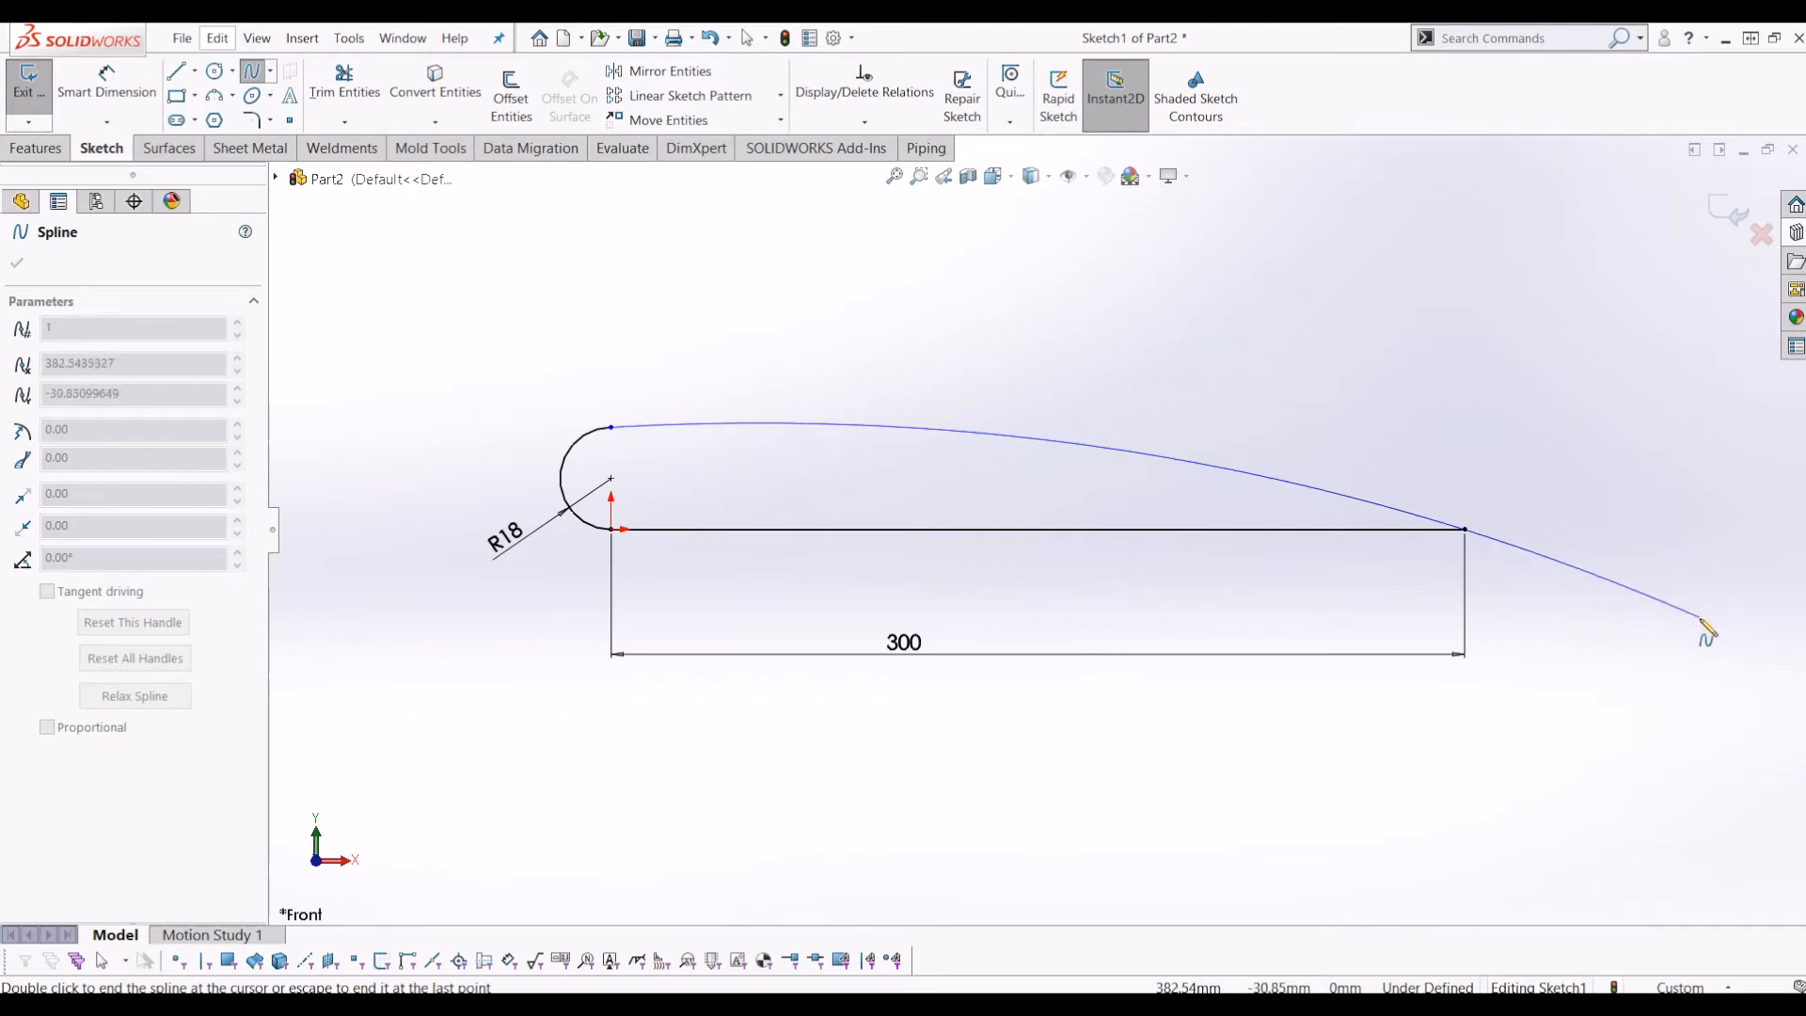
Step: Shape the upper spline from the arc top through the chord end and slightly past it
drag(1704, 632, 1714, 630)
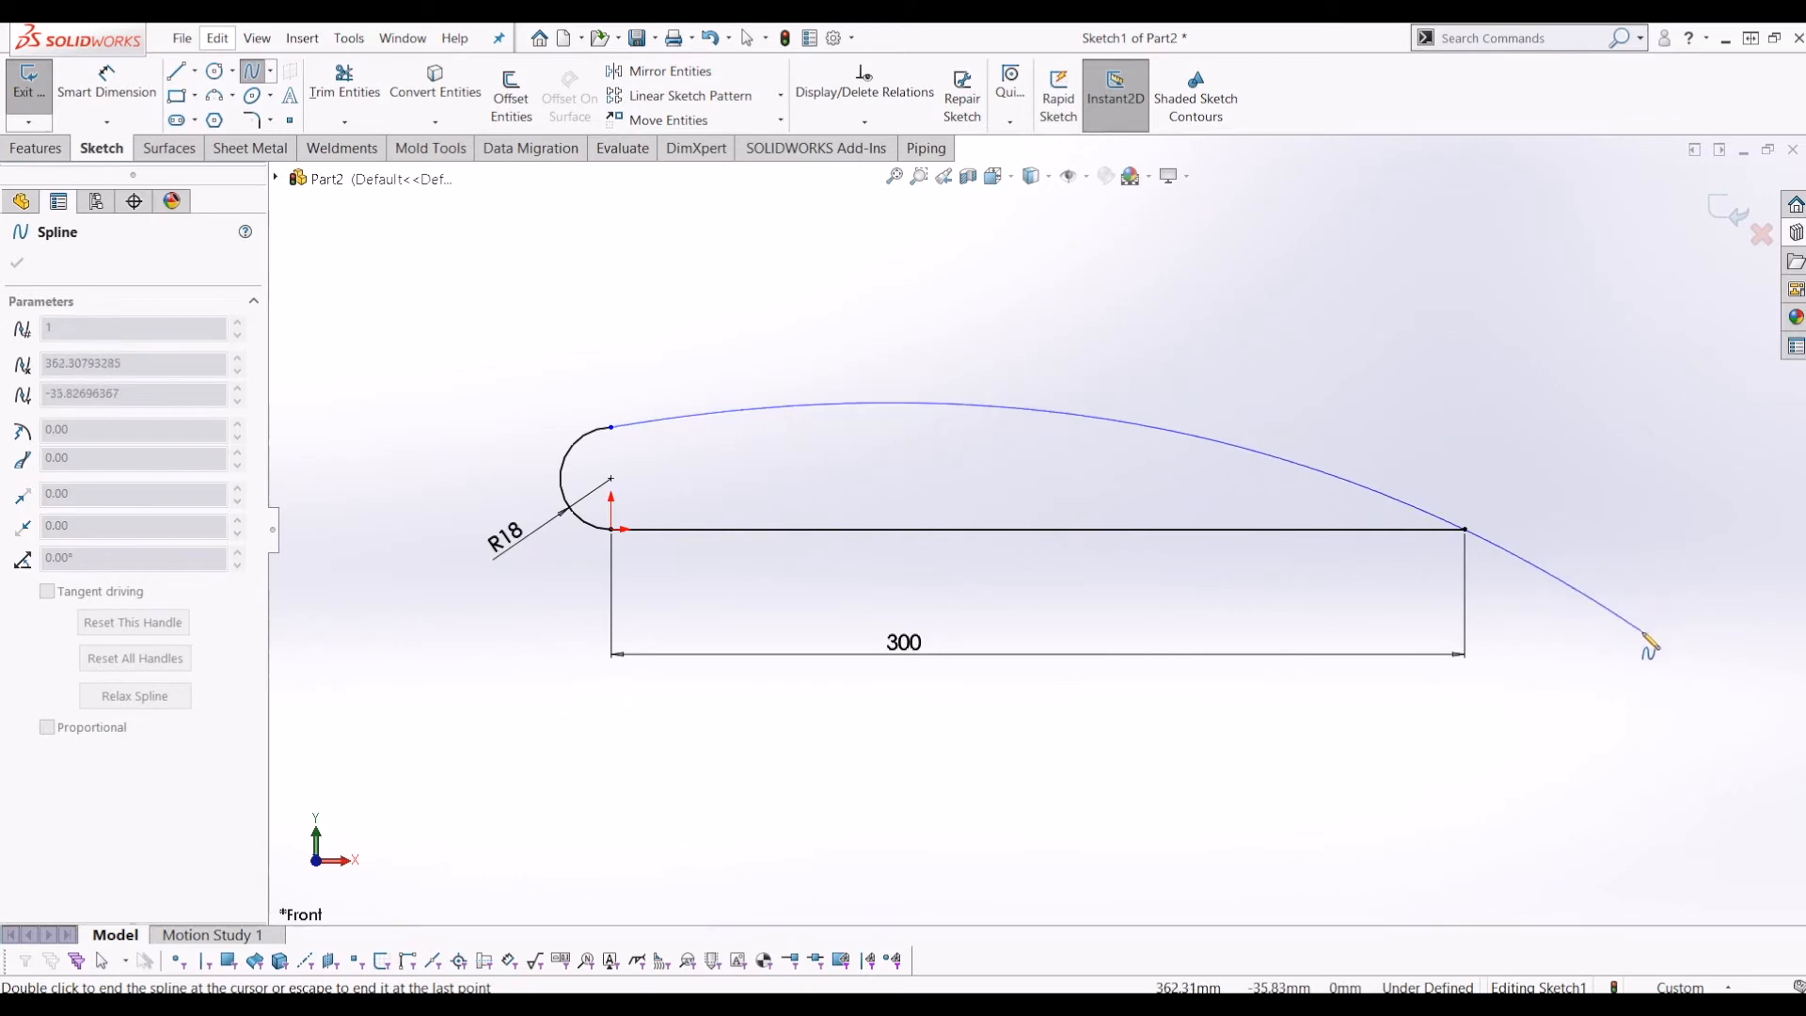
drag(1649, 645, 1667, 624)
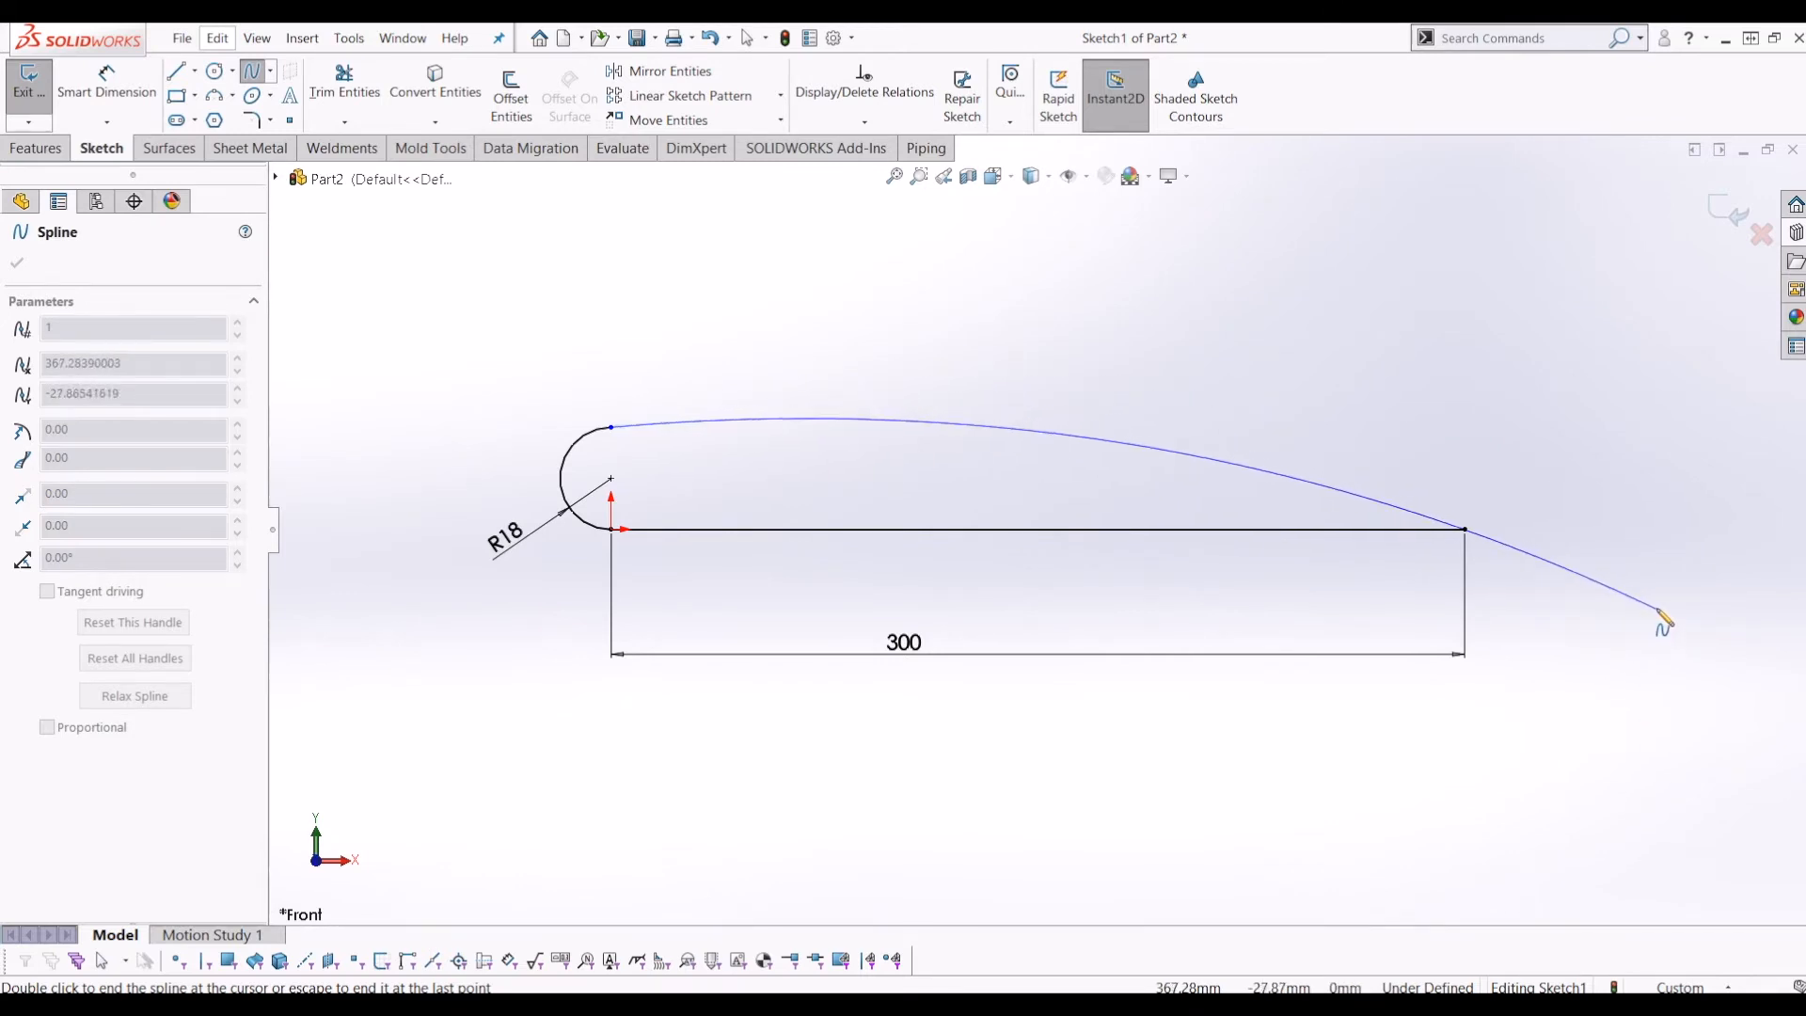
drag(1664, 622, 1664, 608)
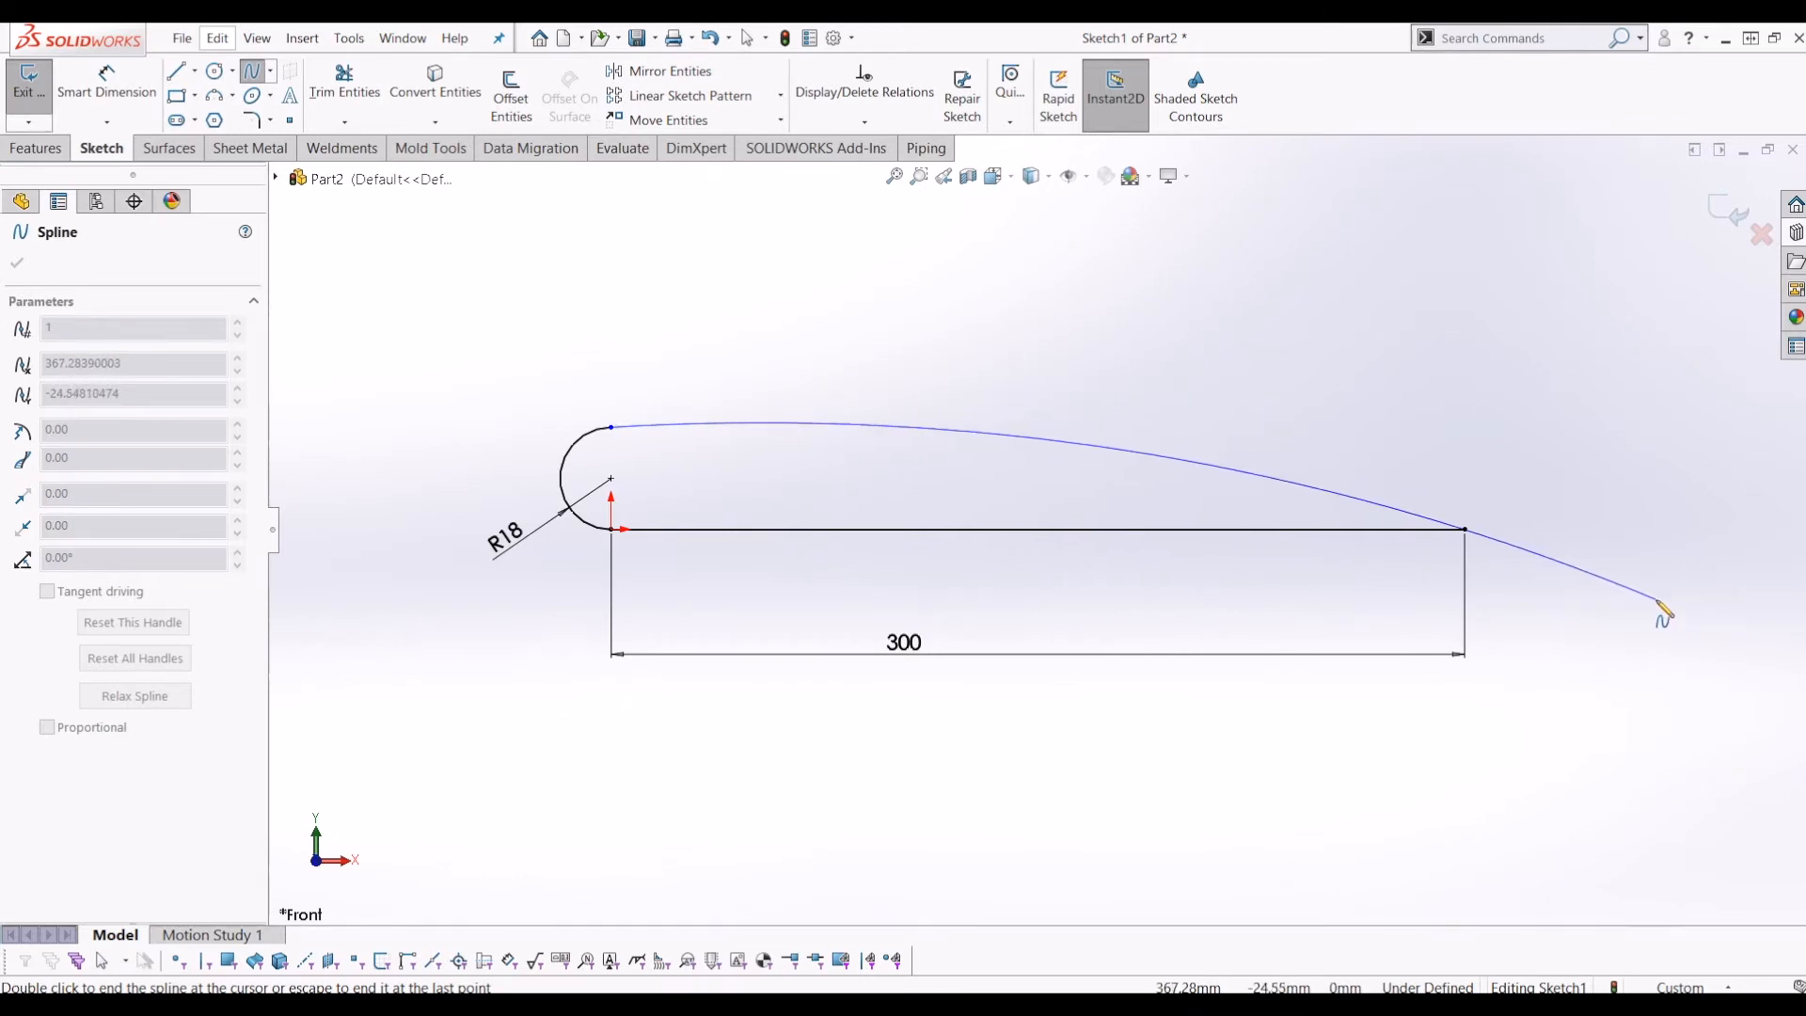
drag(1662, 608, 1662, 614)
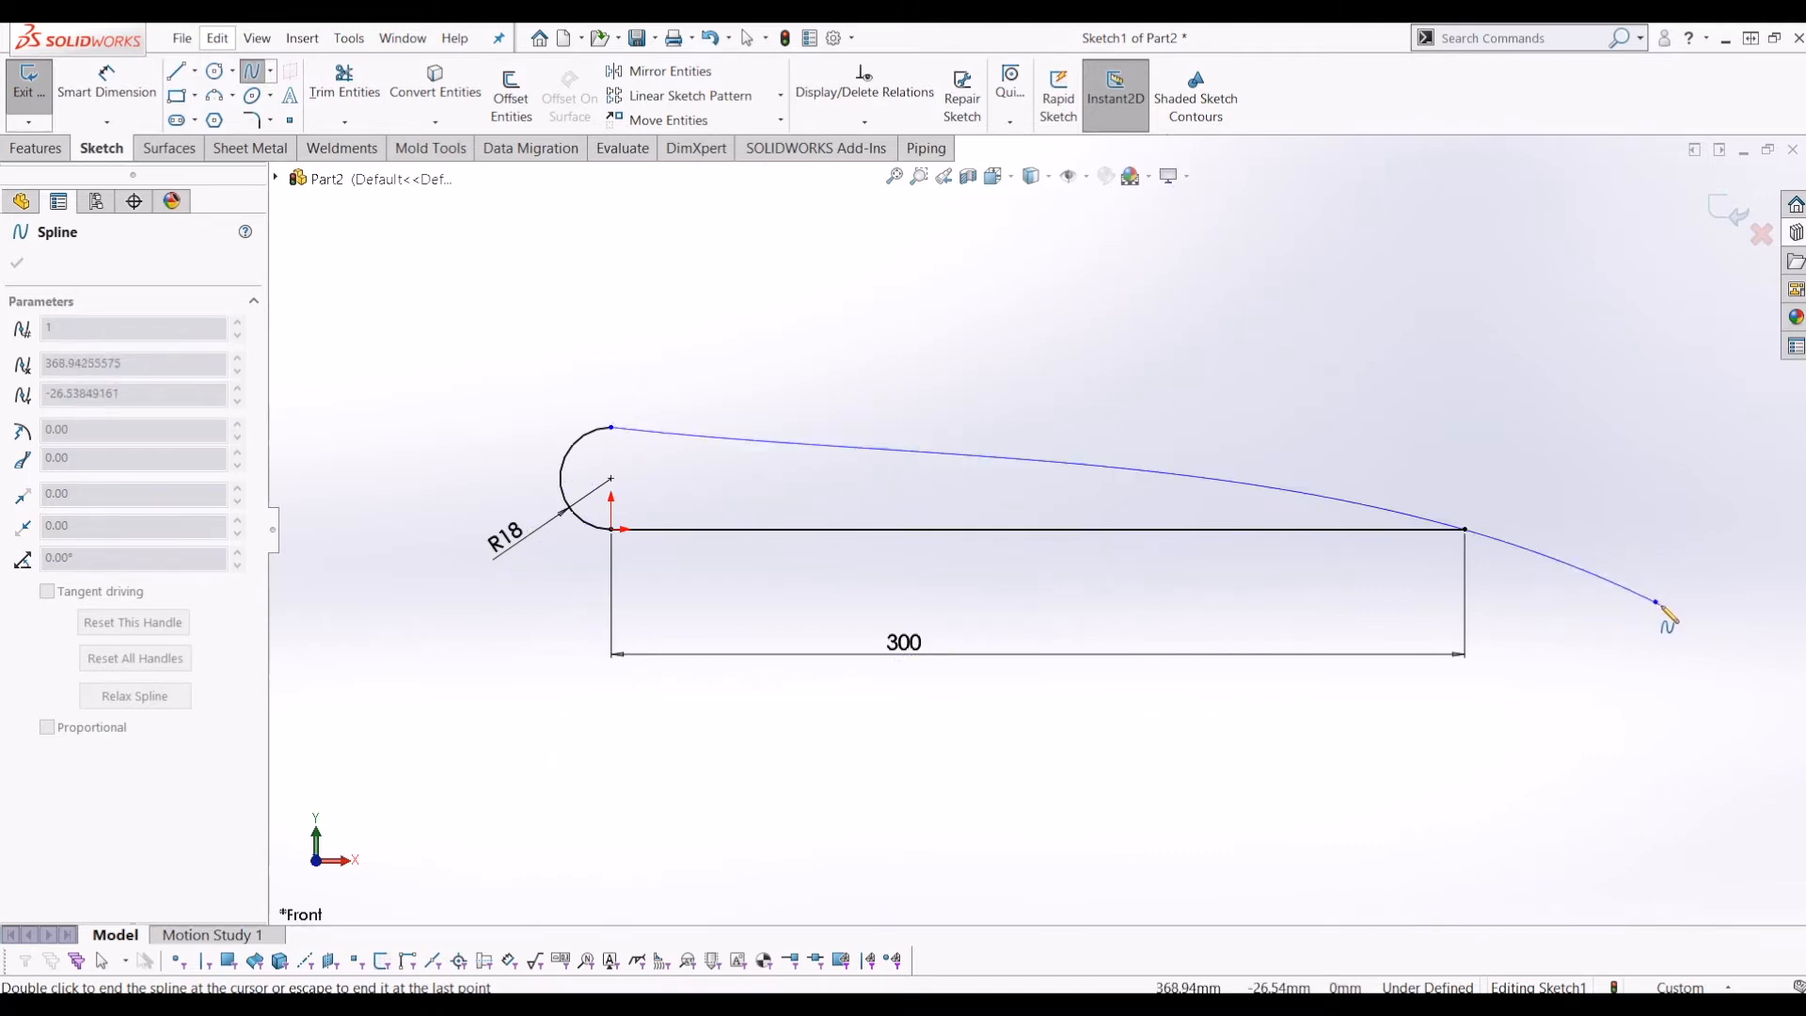
drag(1664, 604, 1578, 725)
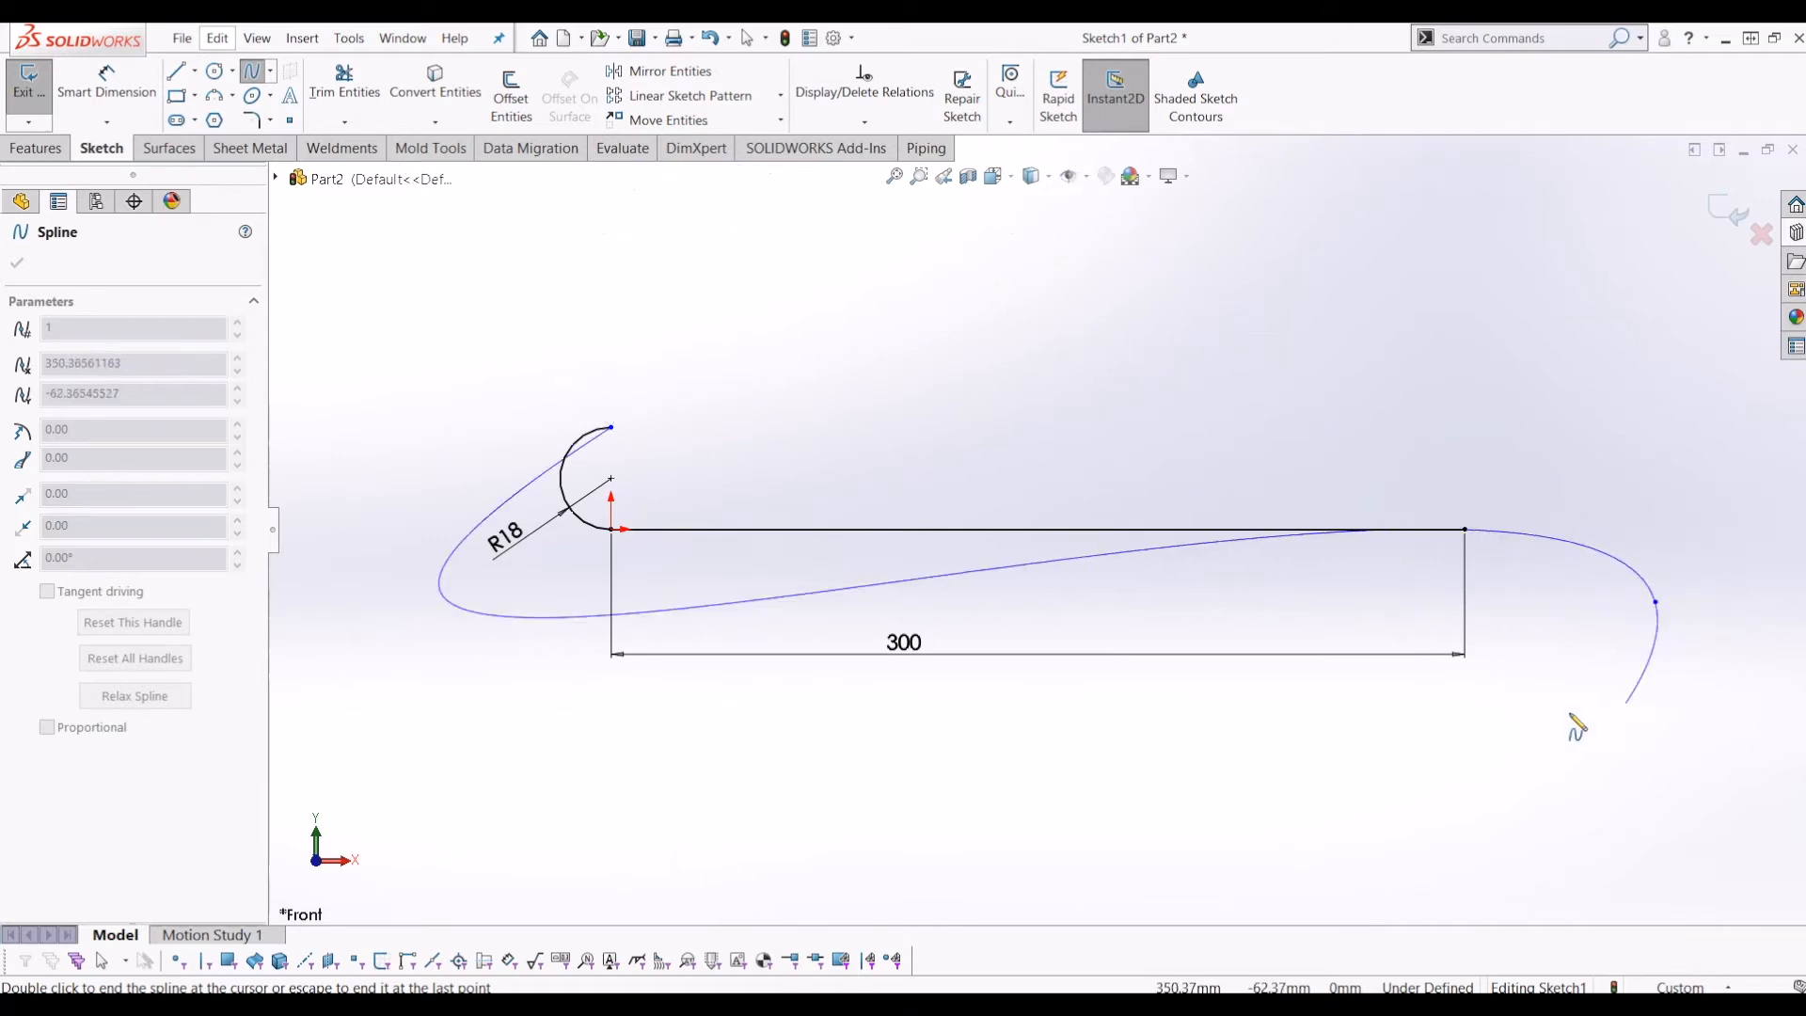
drag(1578, 725, 1745, 633)
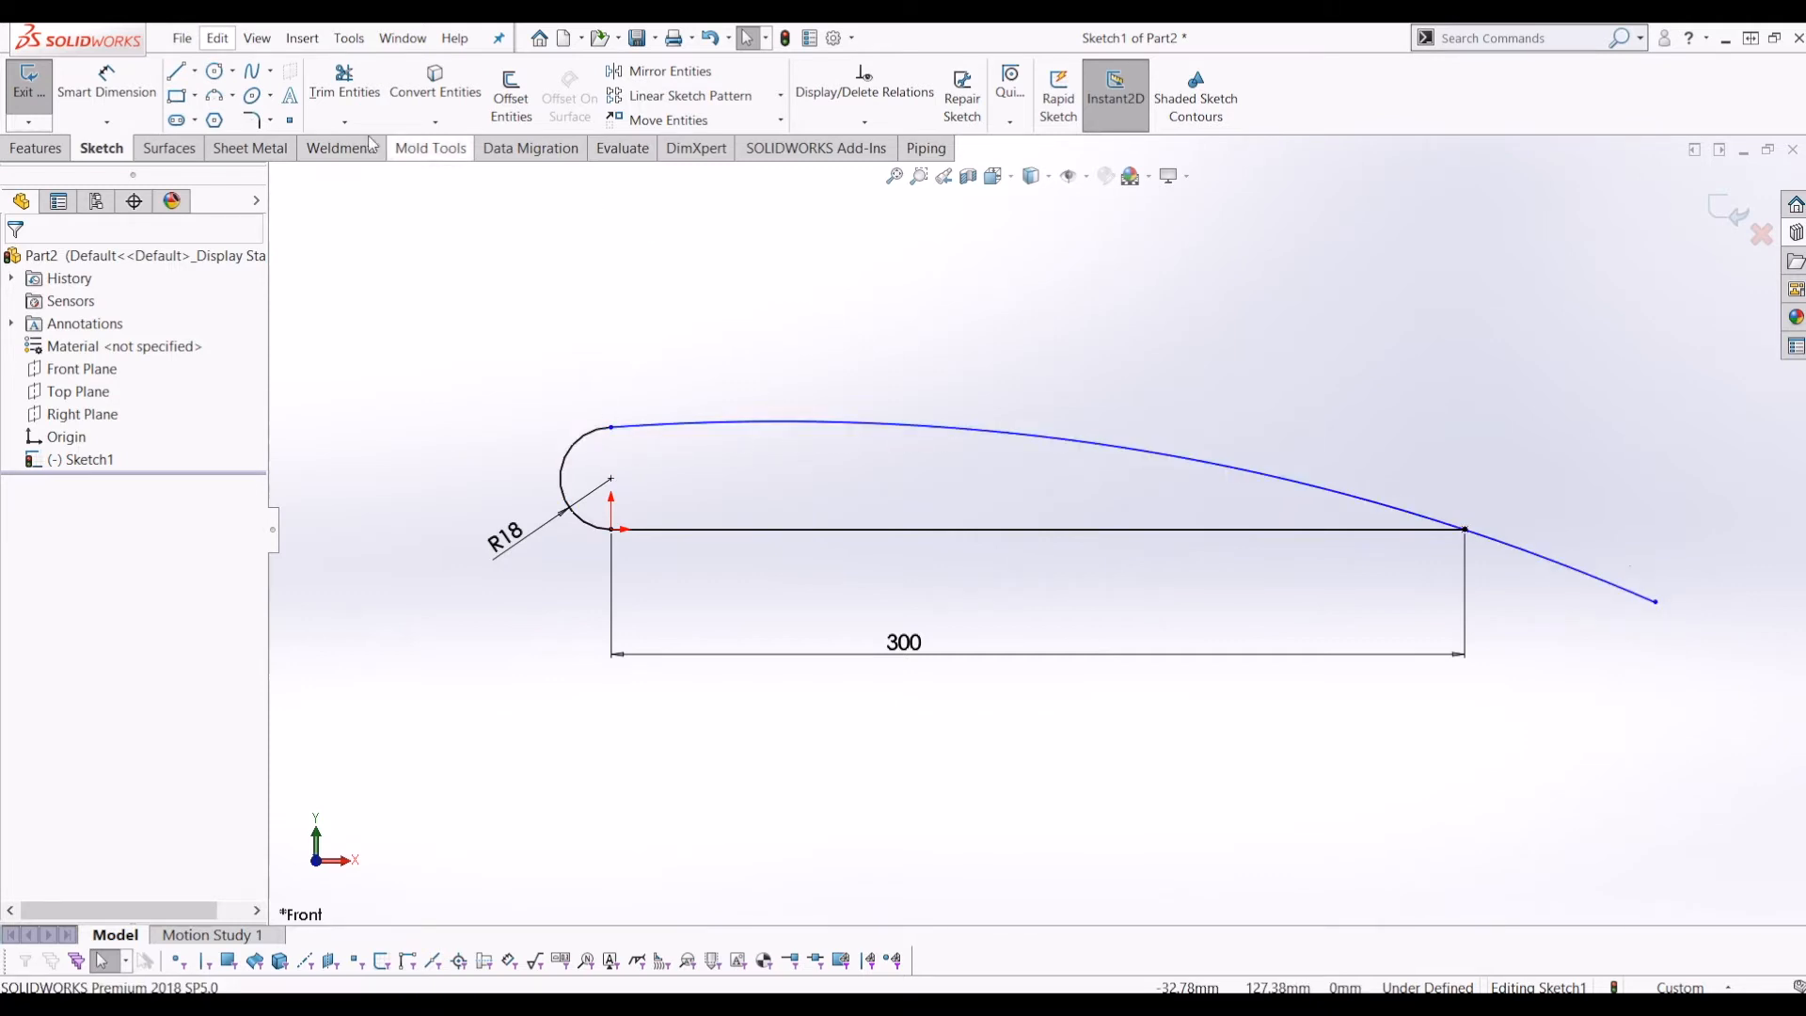
Step: Trim the spline overhang at the chord tip and dimension its length at about 304 mm
click(344, 92)
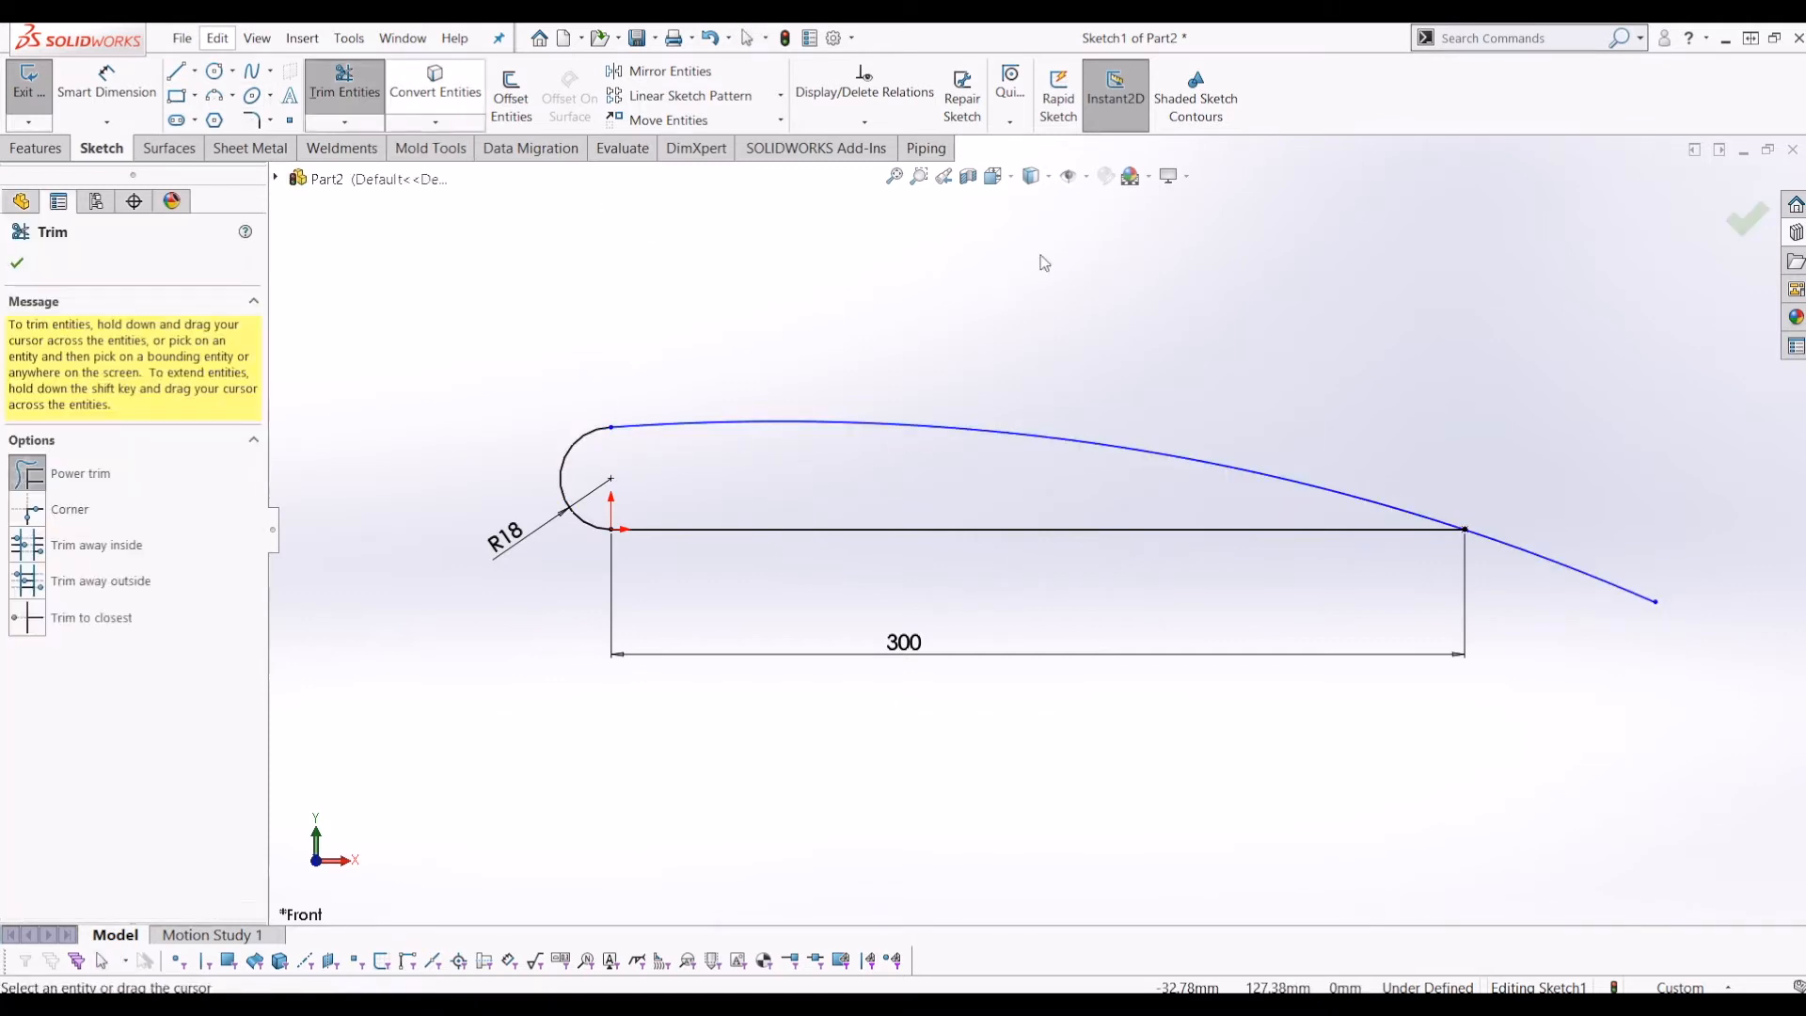
click(1566, 564)
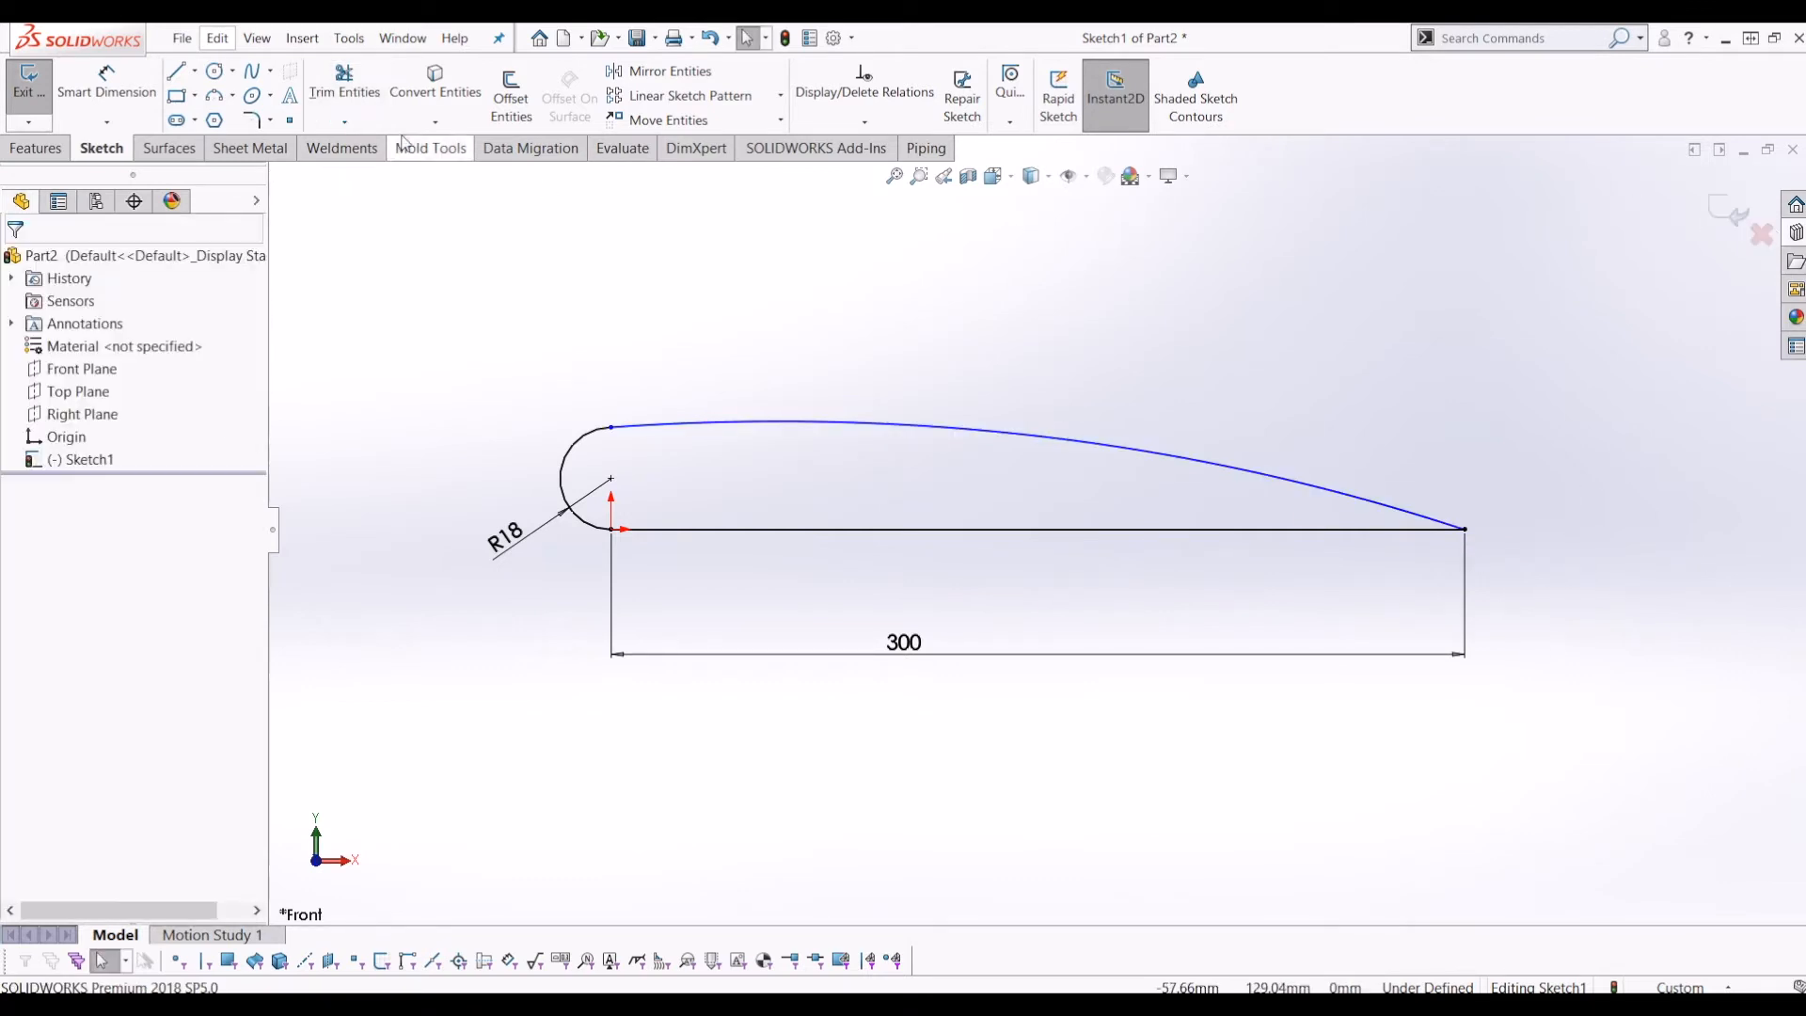
click(922, 443)
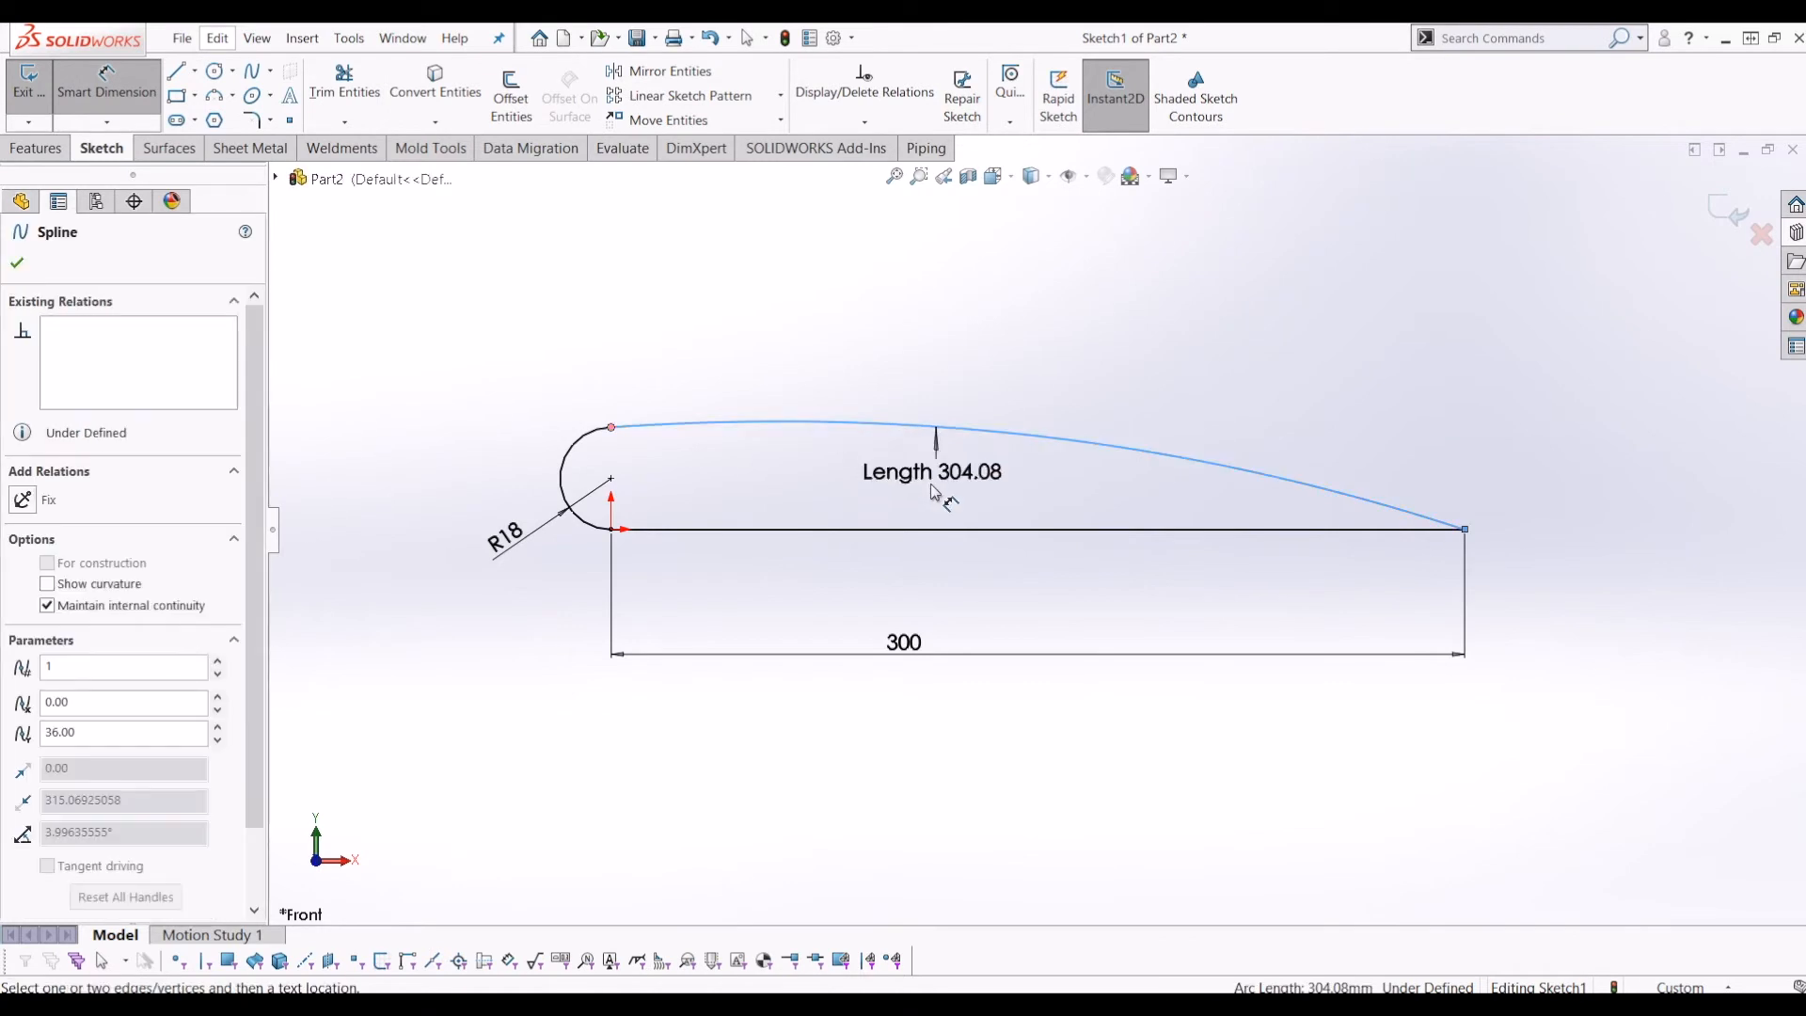
click(931, 471)
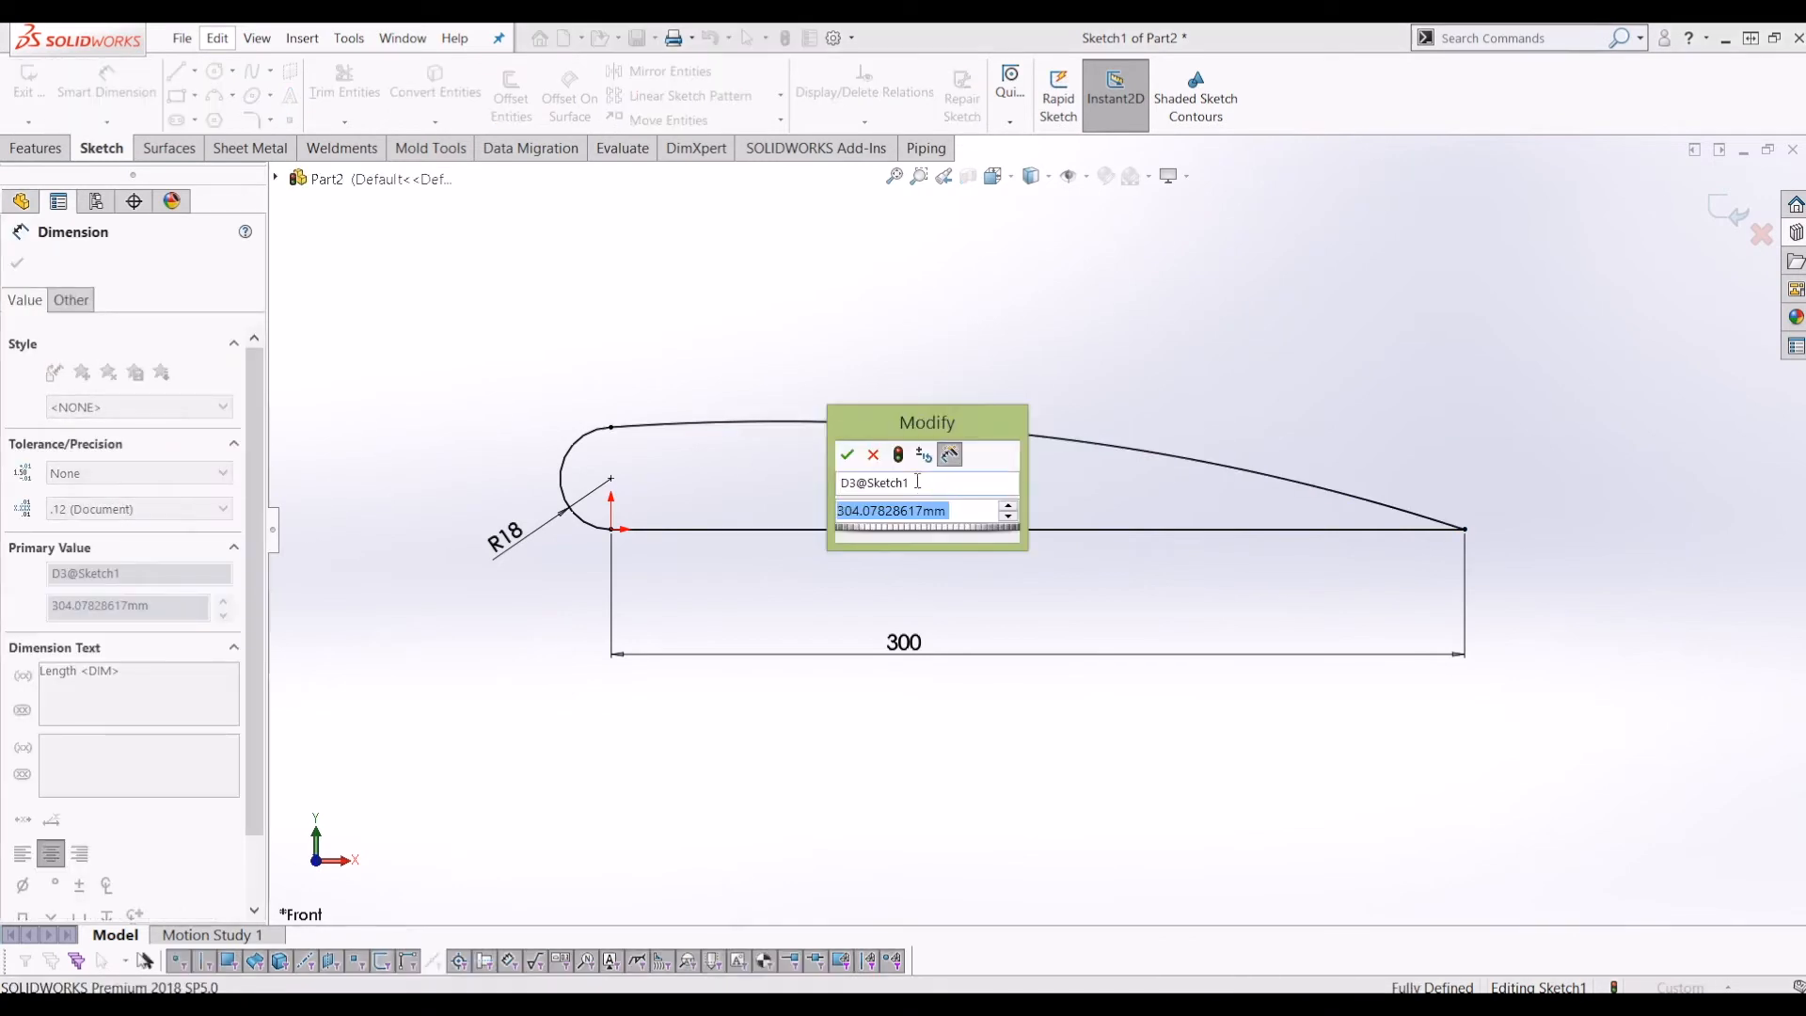
click(846, 454)
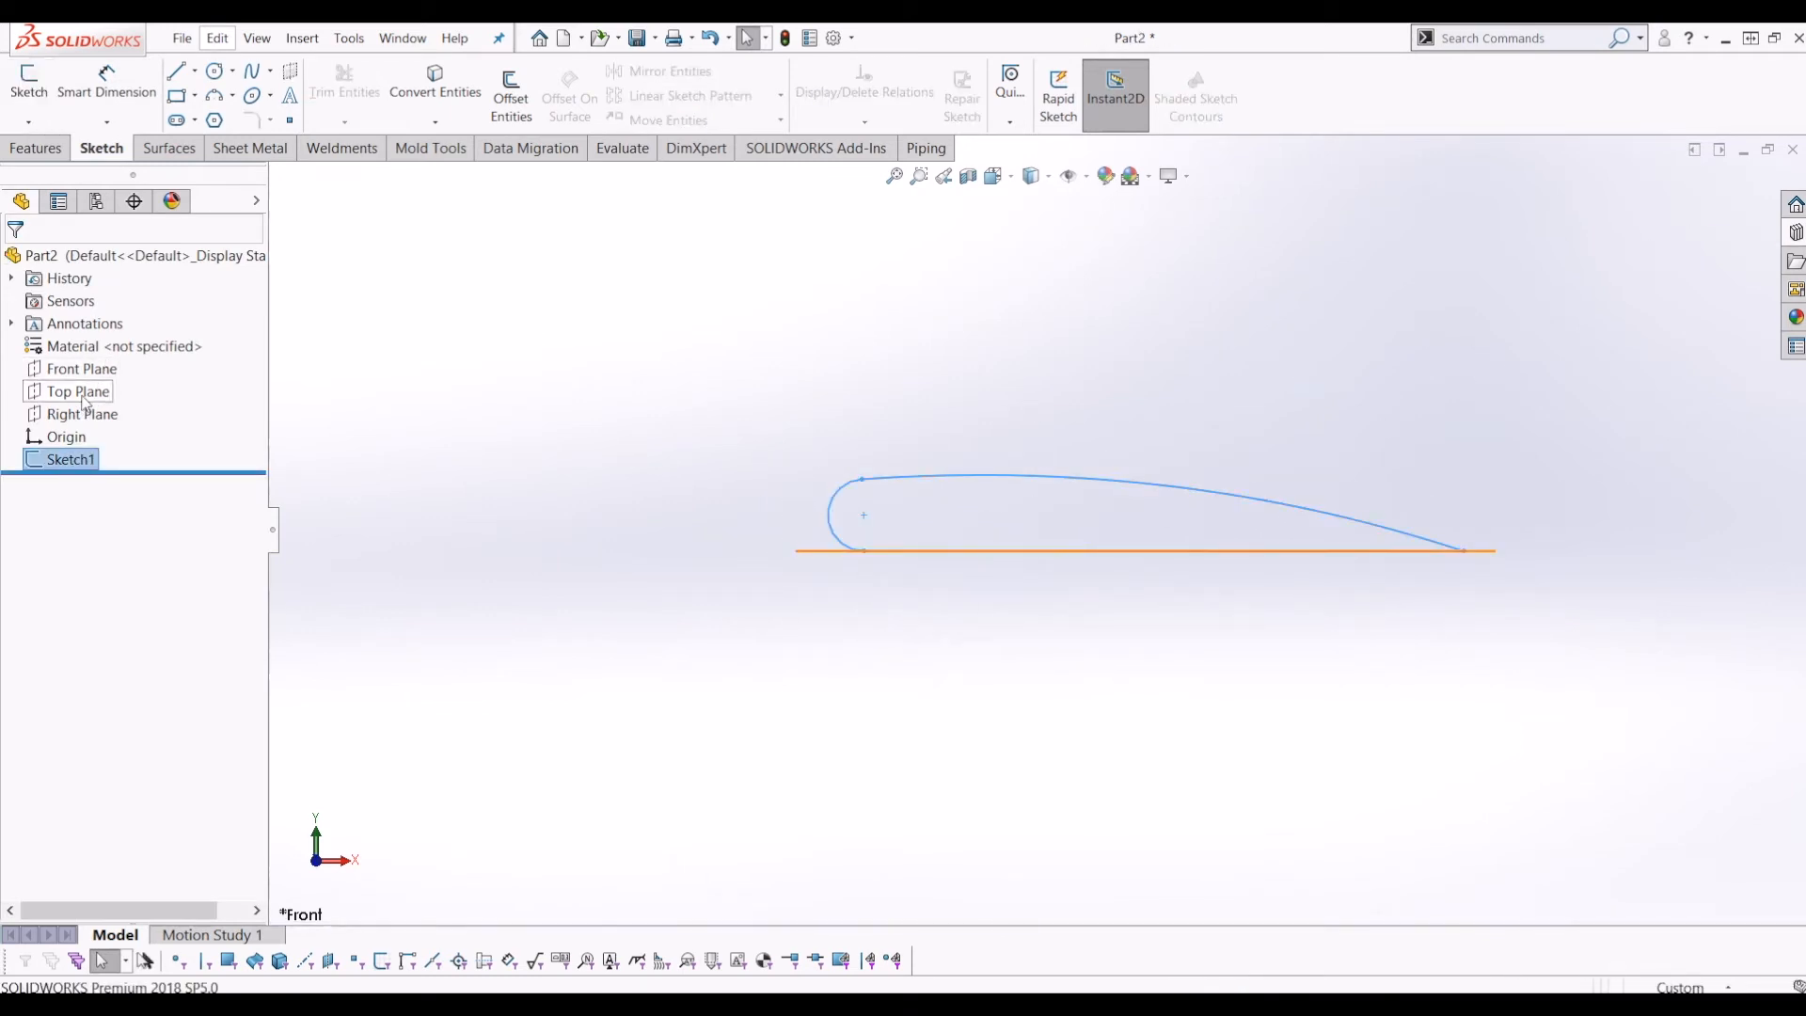
Step: Create Plane1 offset 500 mm from the Front Plane
click(82, 369)
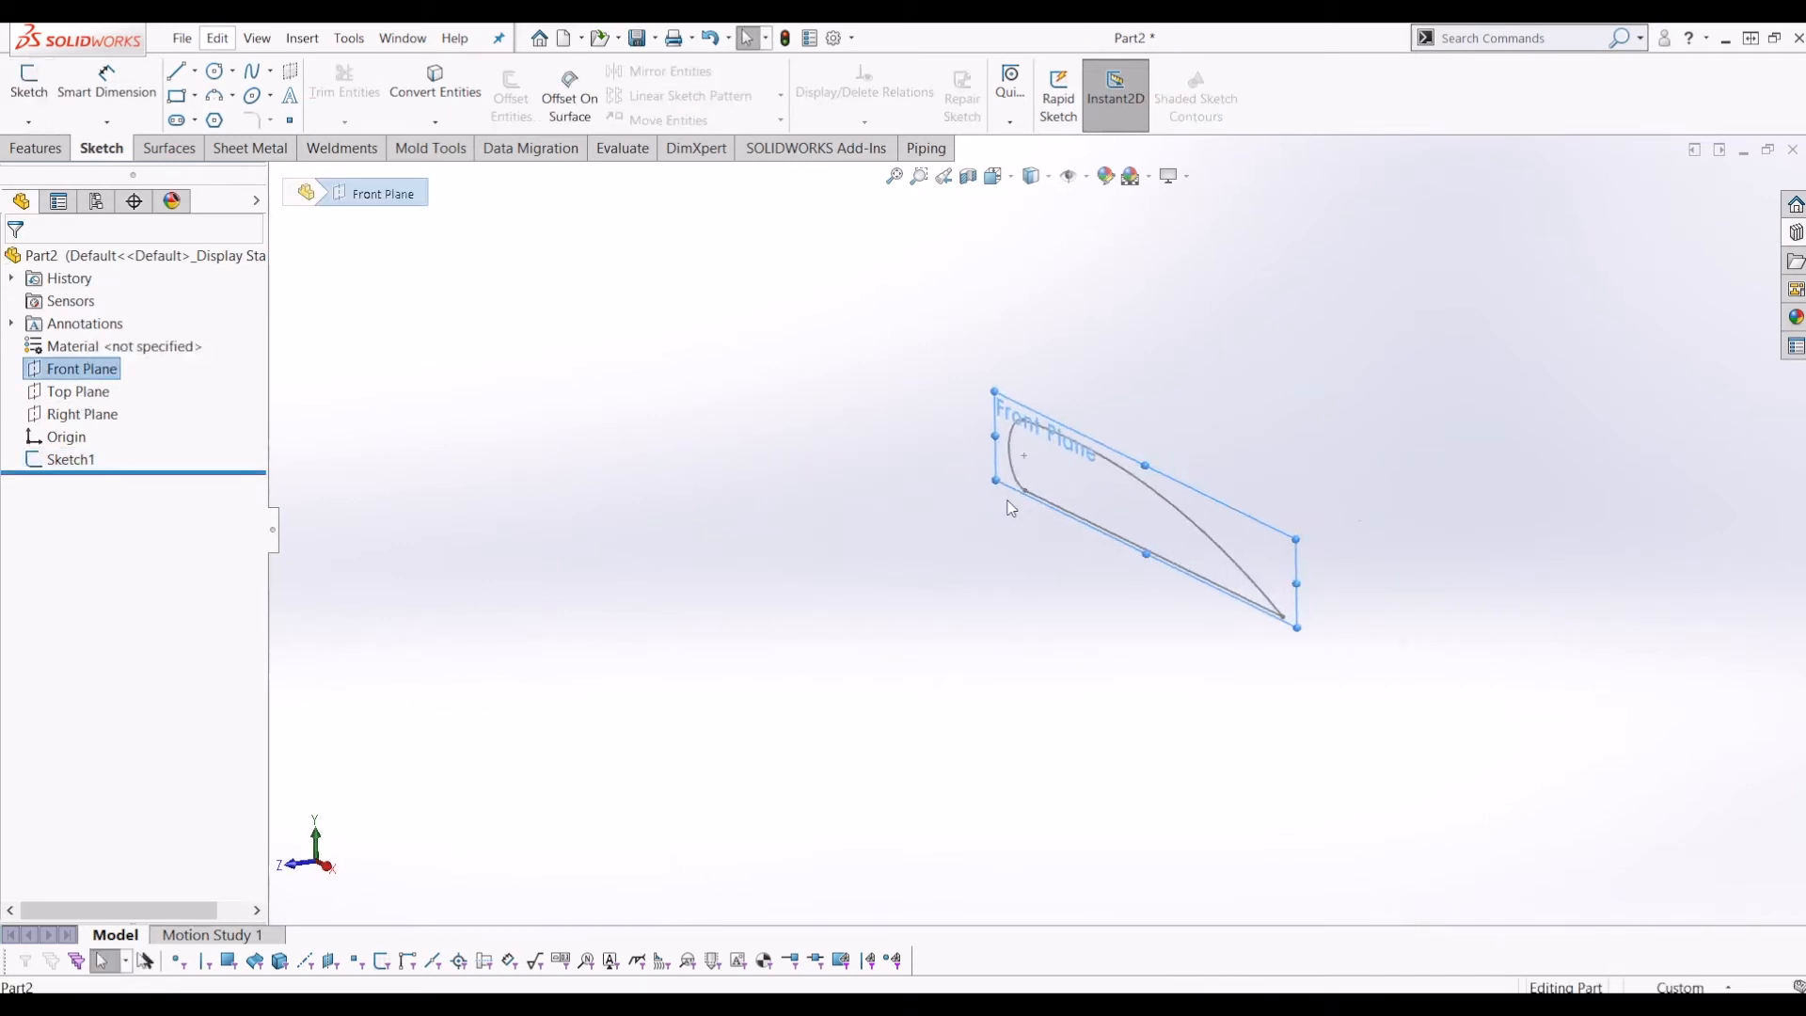
click(36, 148)
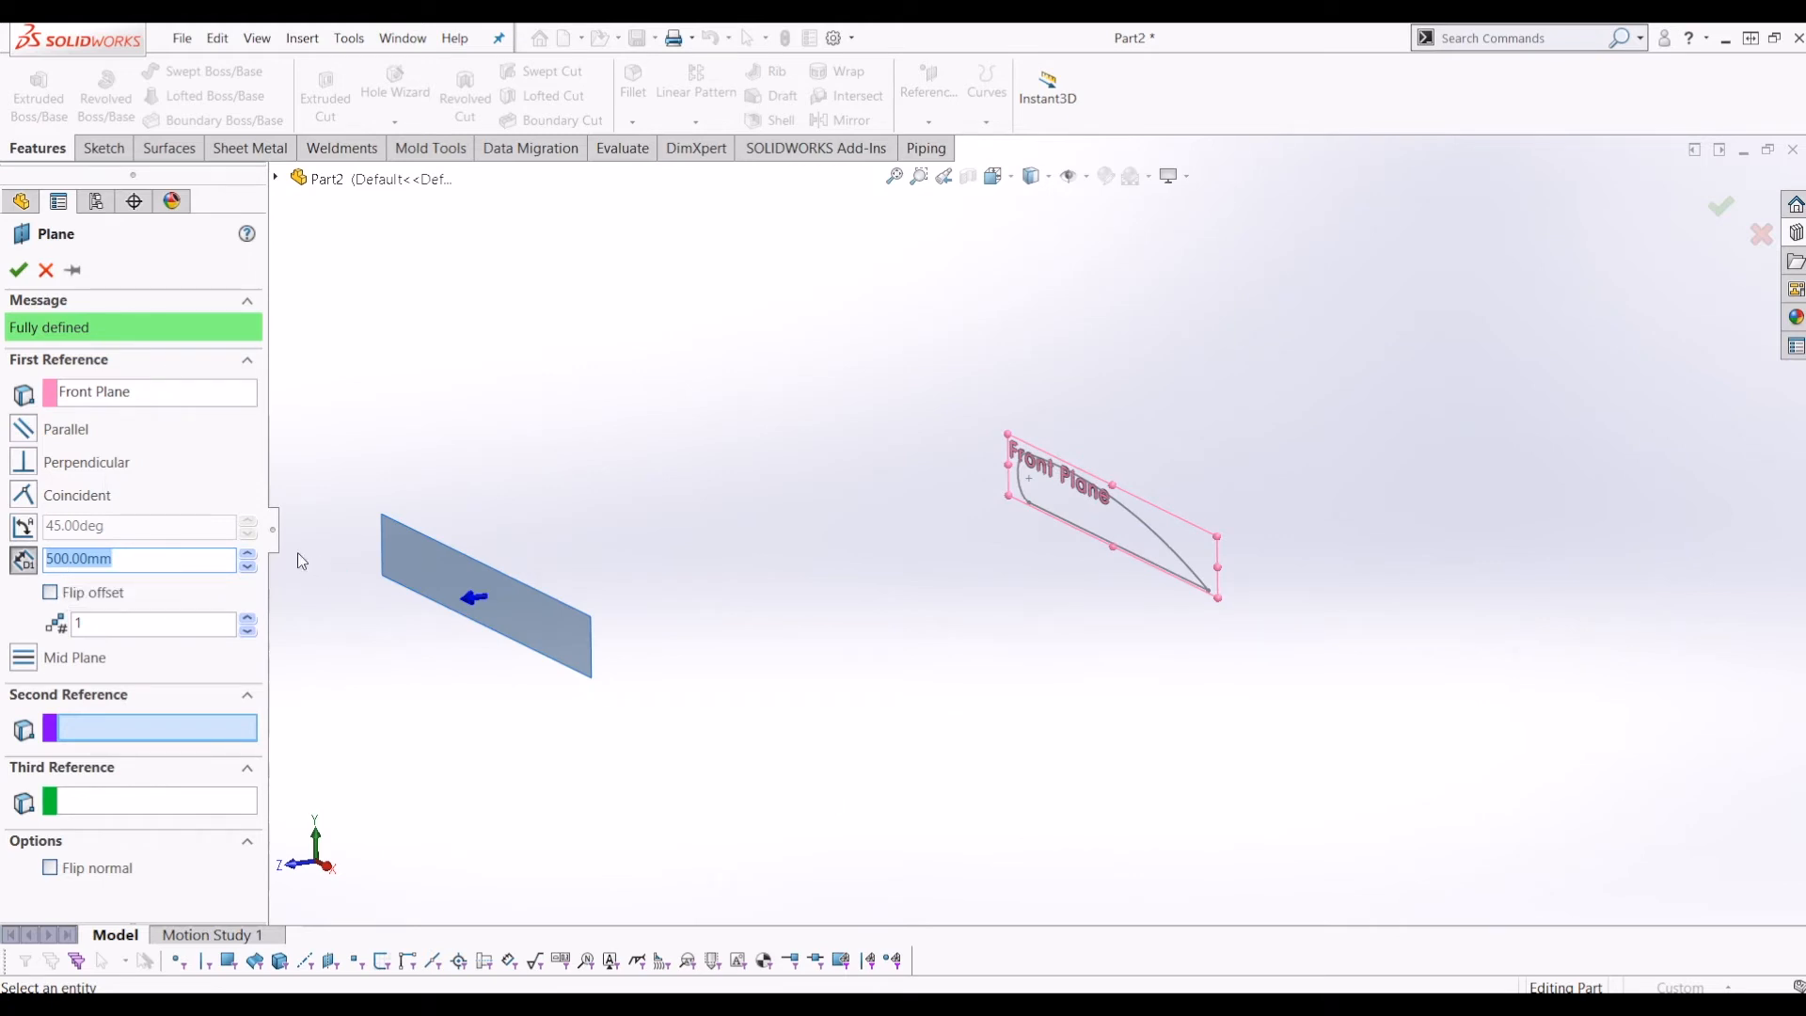
mouse_move(1068, 640)
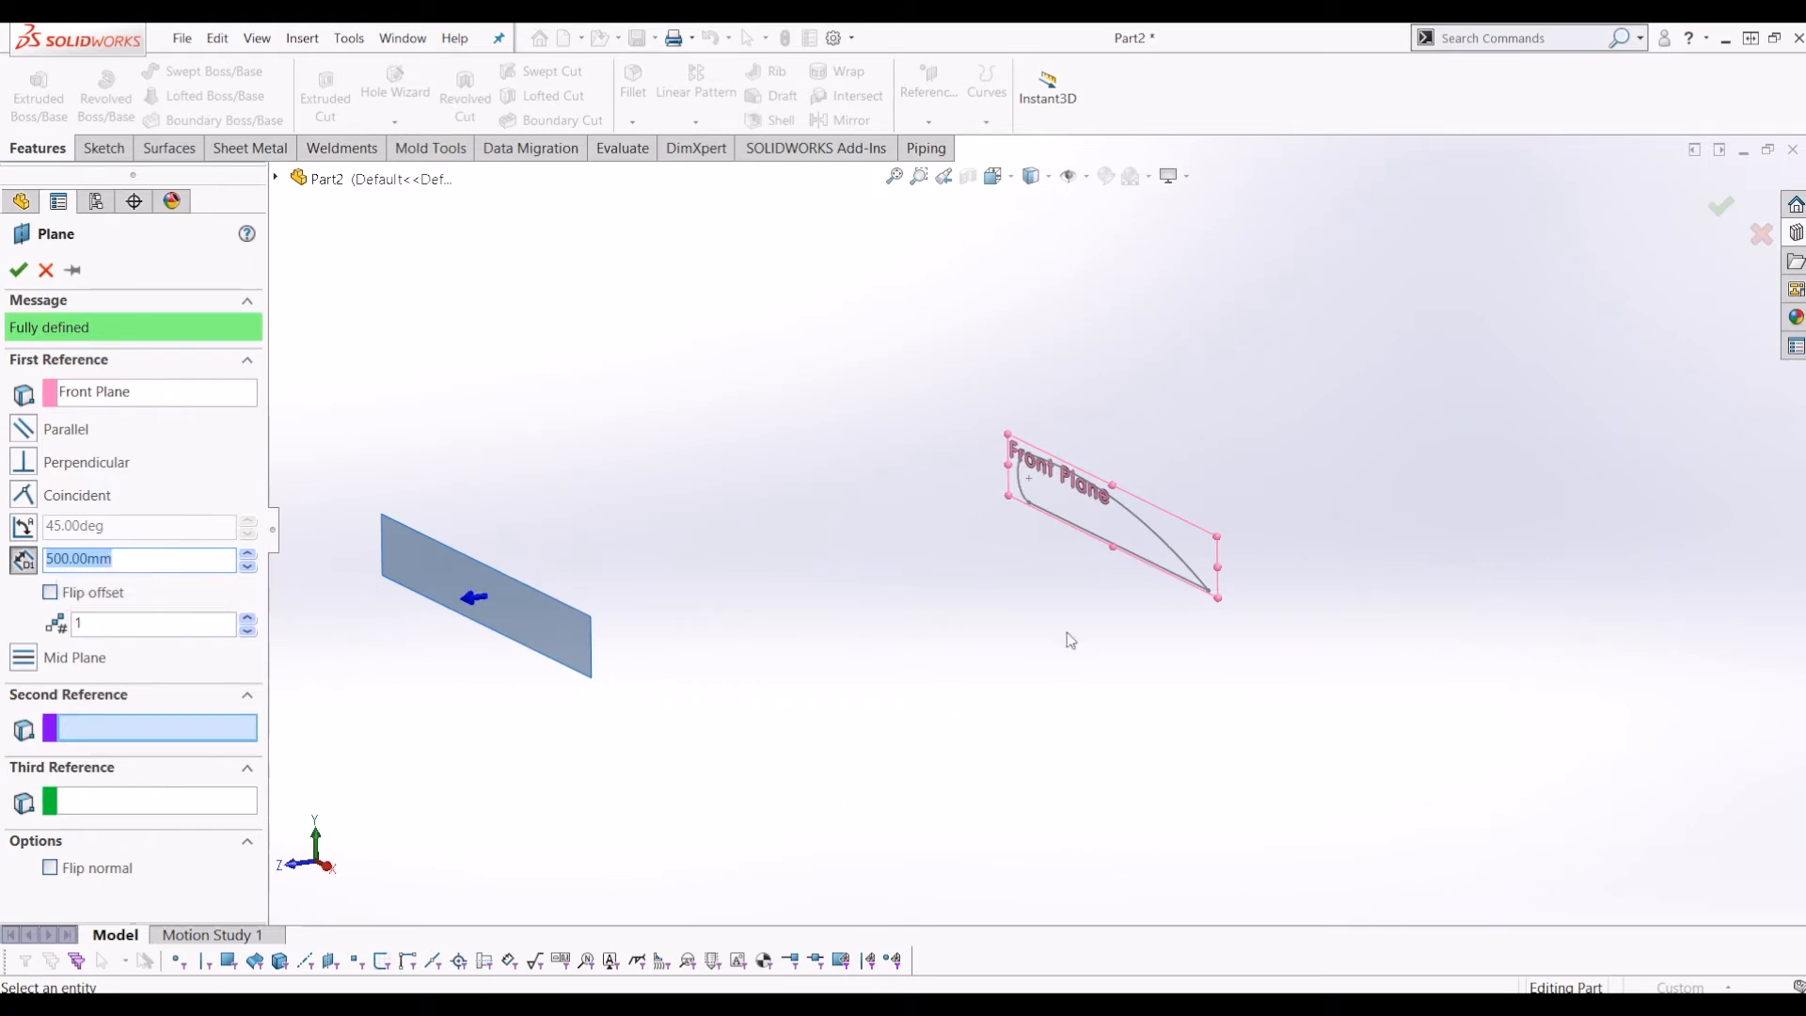
click(17, 270)
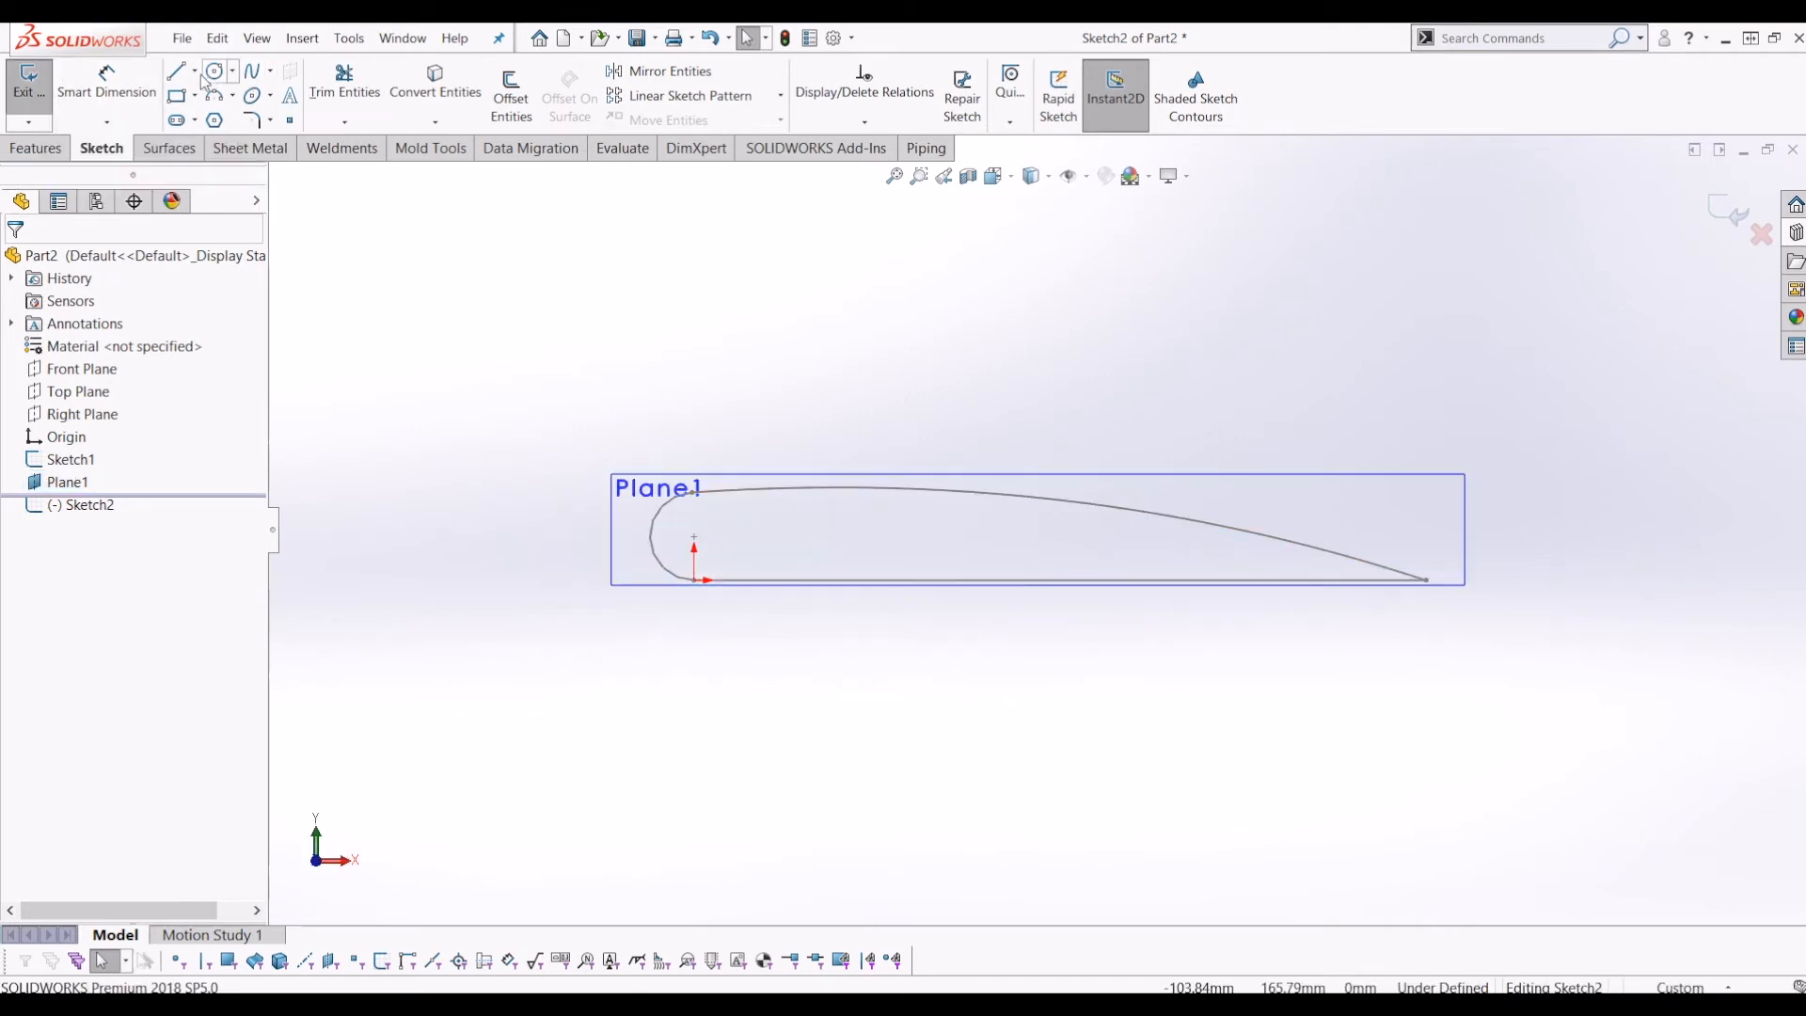
Step: Draw a 150 mm horizontal chord on Plane1, midpoint-centred on Sketch1's trailing point
click(176, 71)
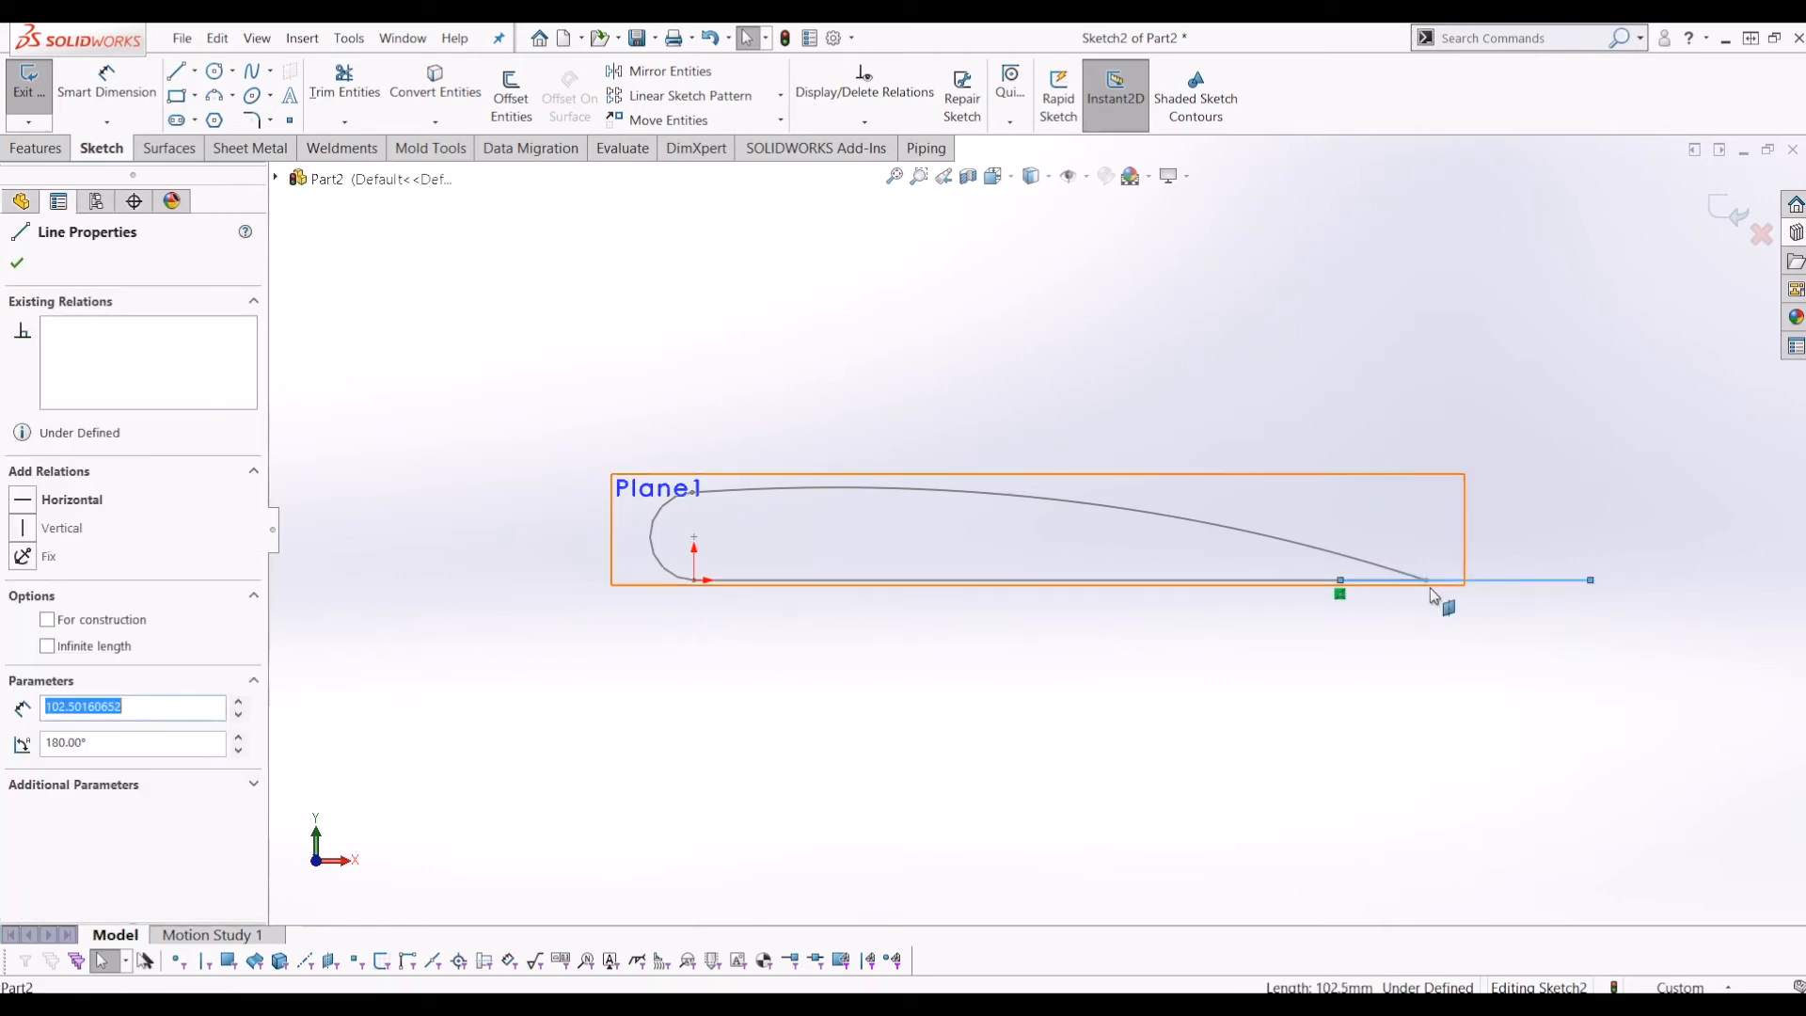
click(1425, 579)
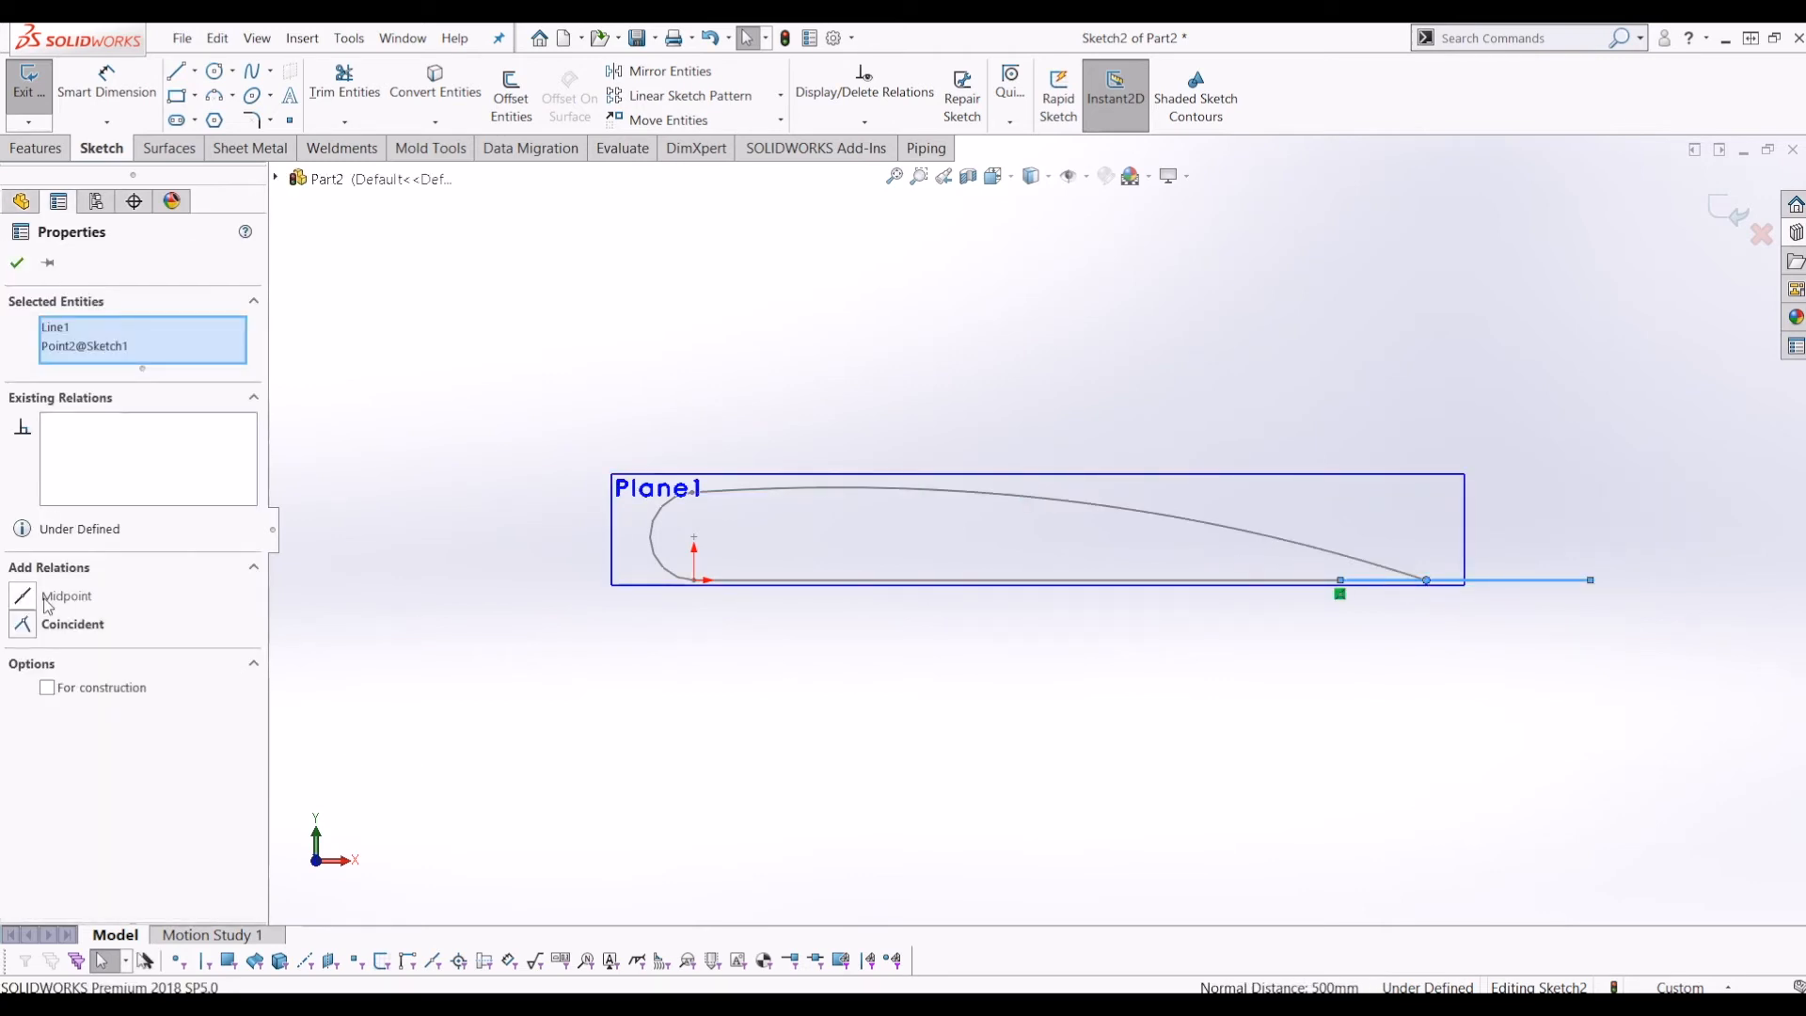
click(66, 595)
text(150)
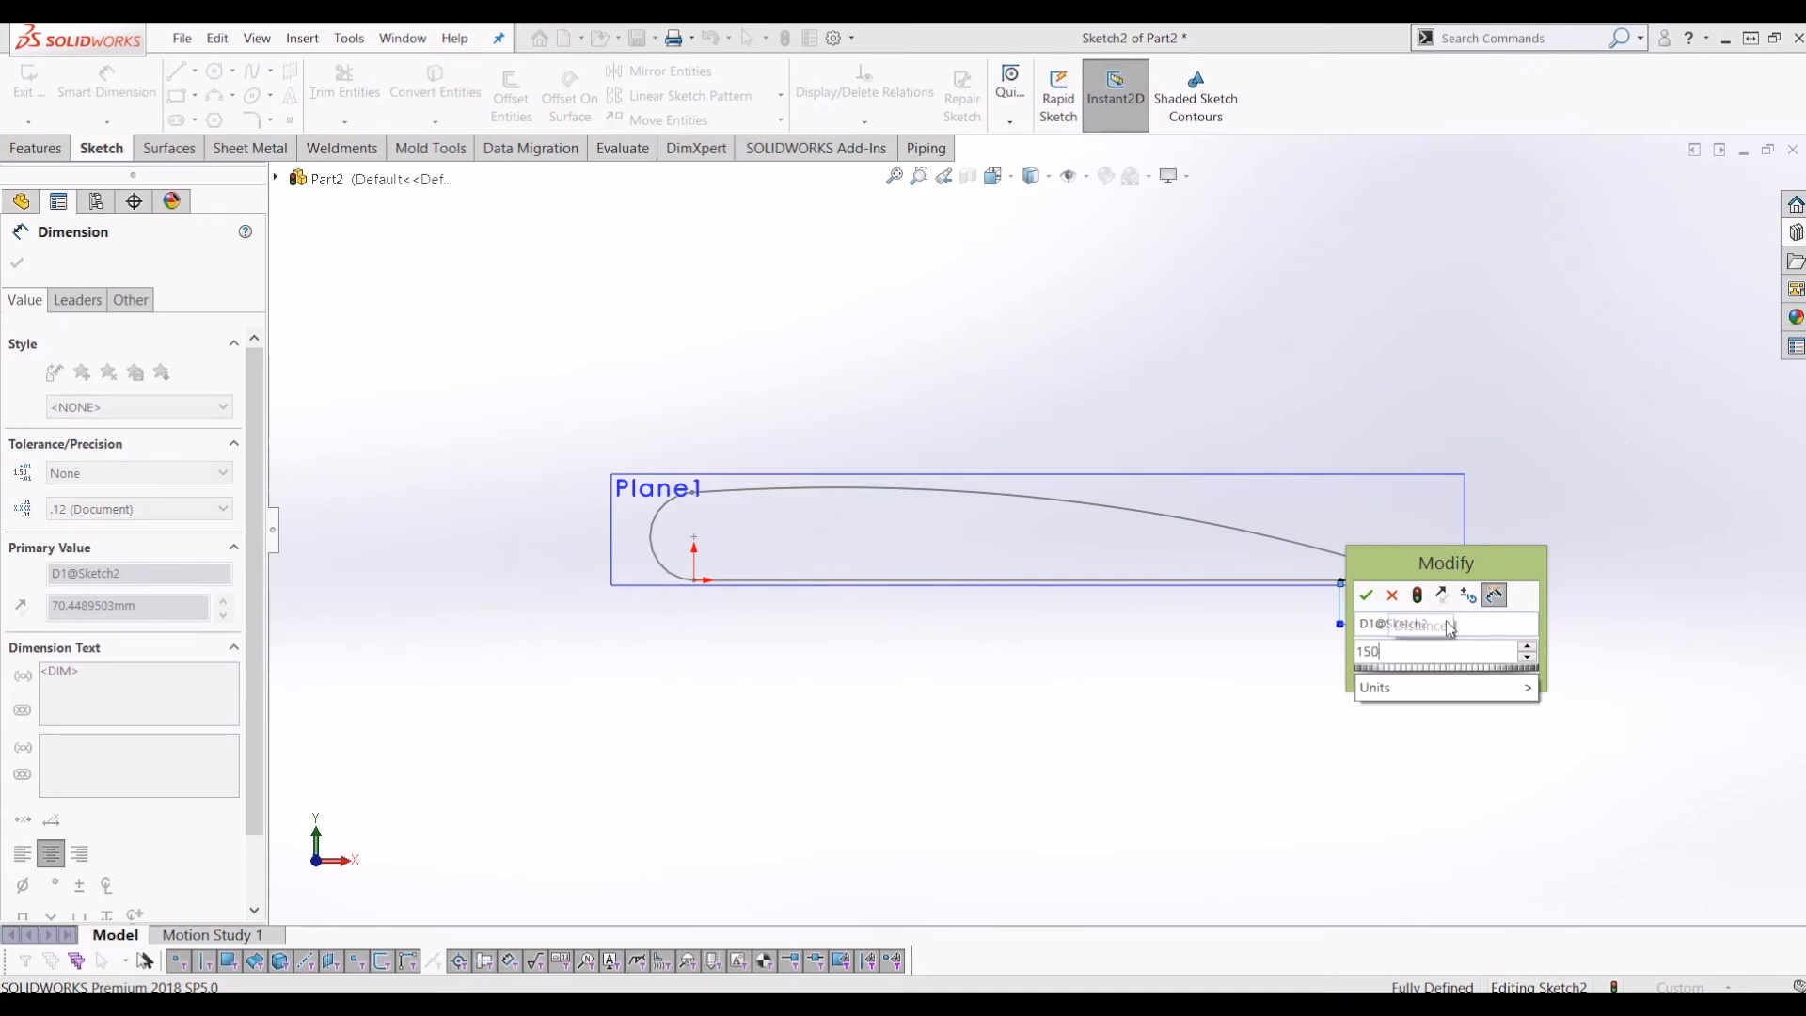
click(1366, 596)
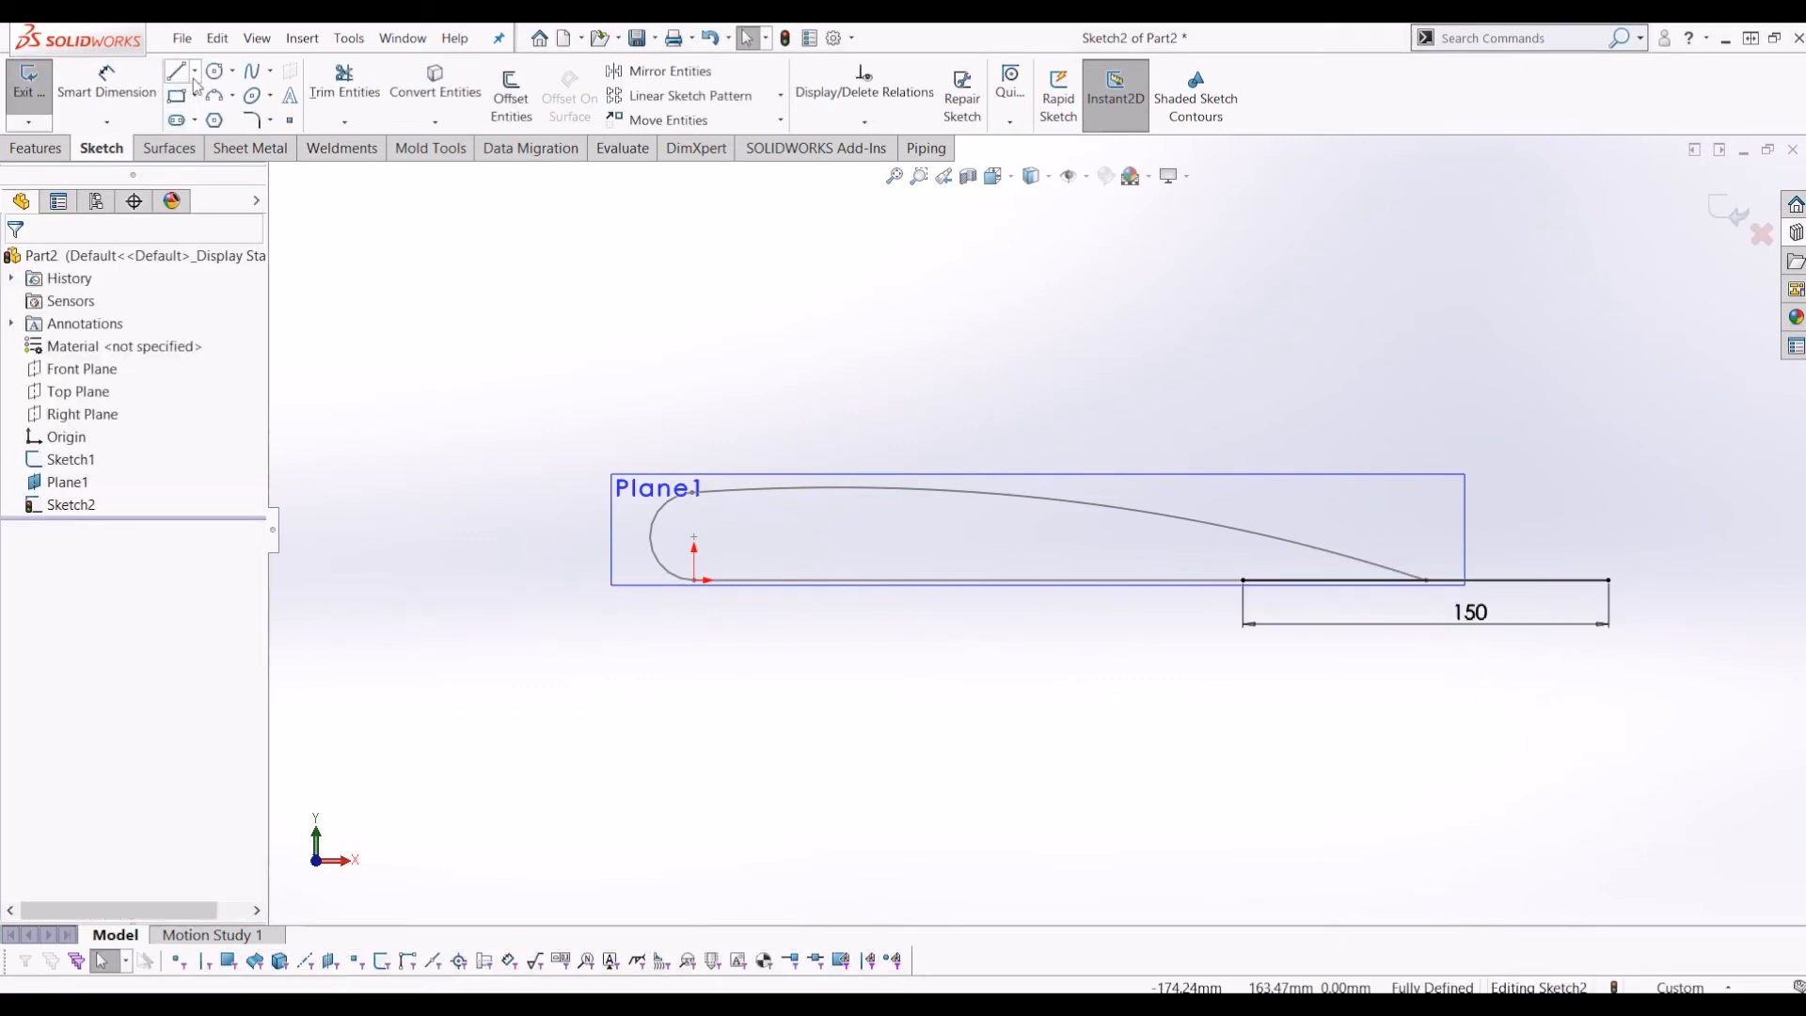
click(216, 72)
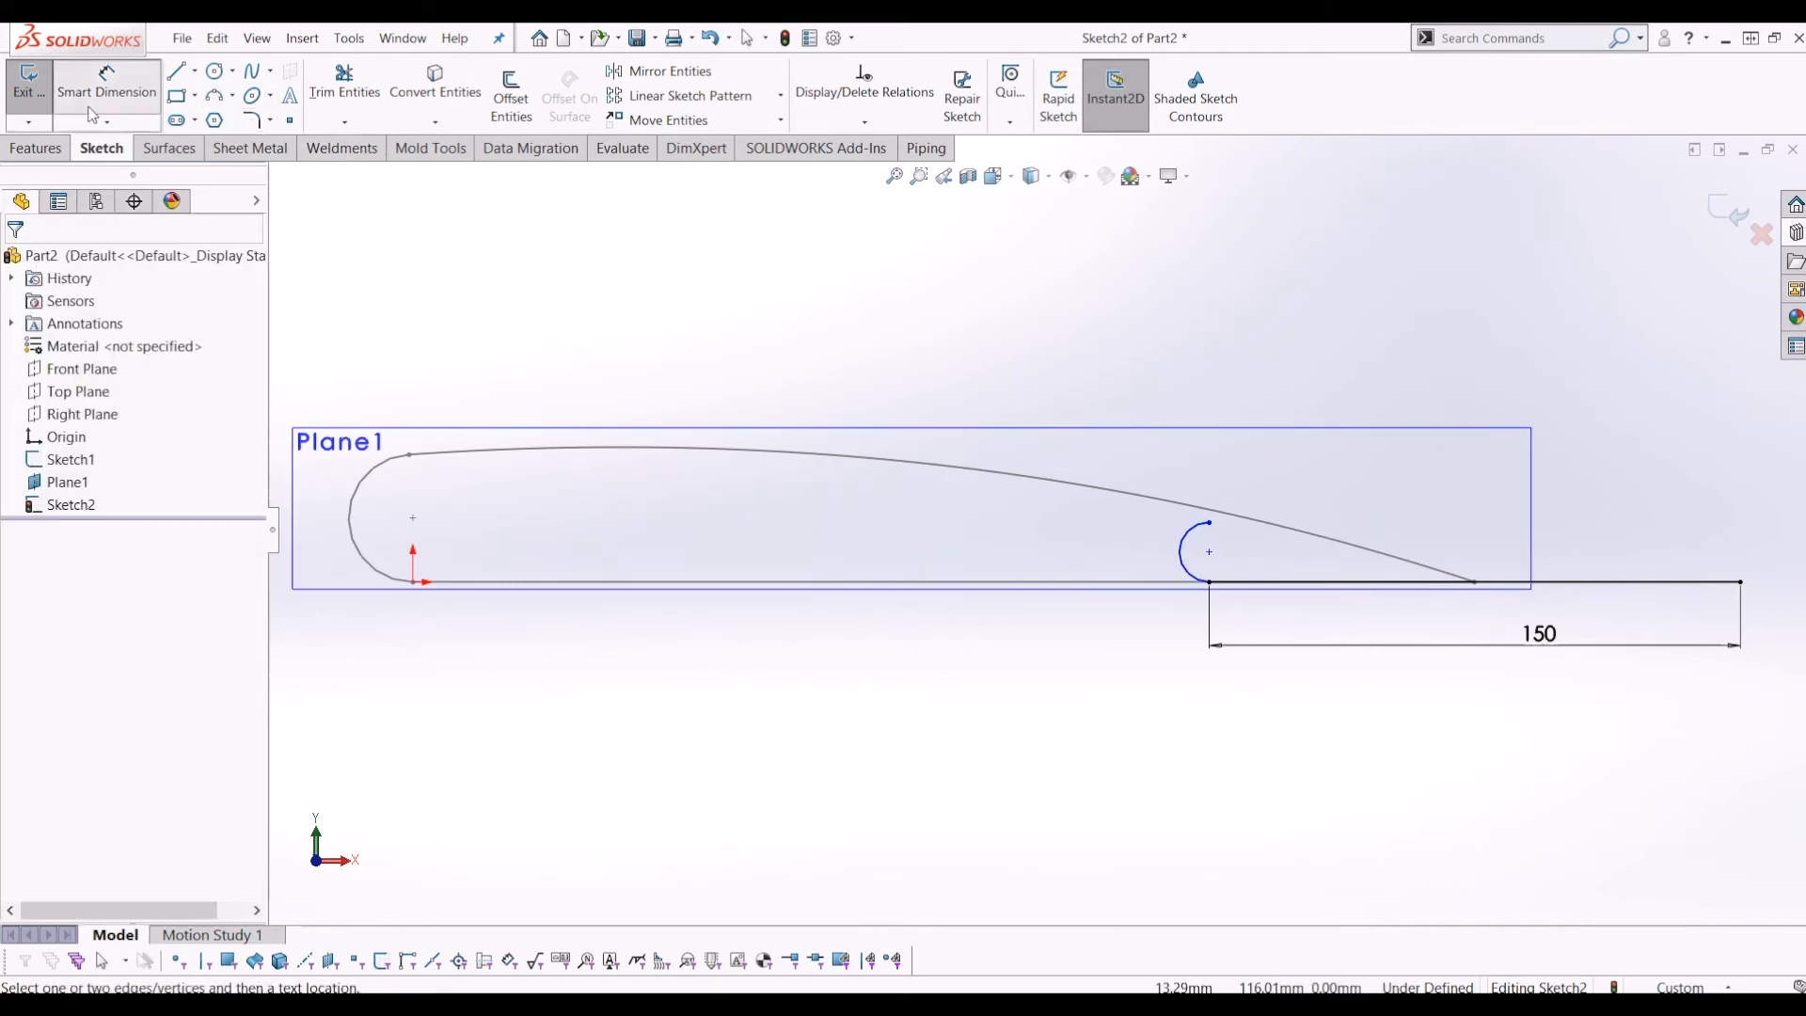
Step: Add the R18 leading-edge arc and a 155 mm upper spline, then exit Sketch2
click(1206, 550)
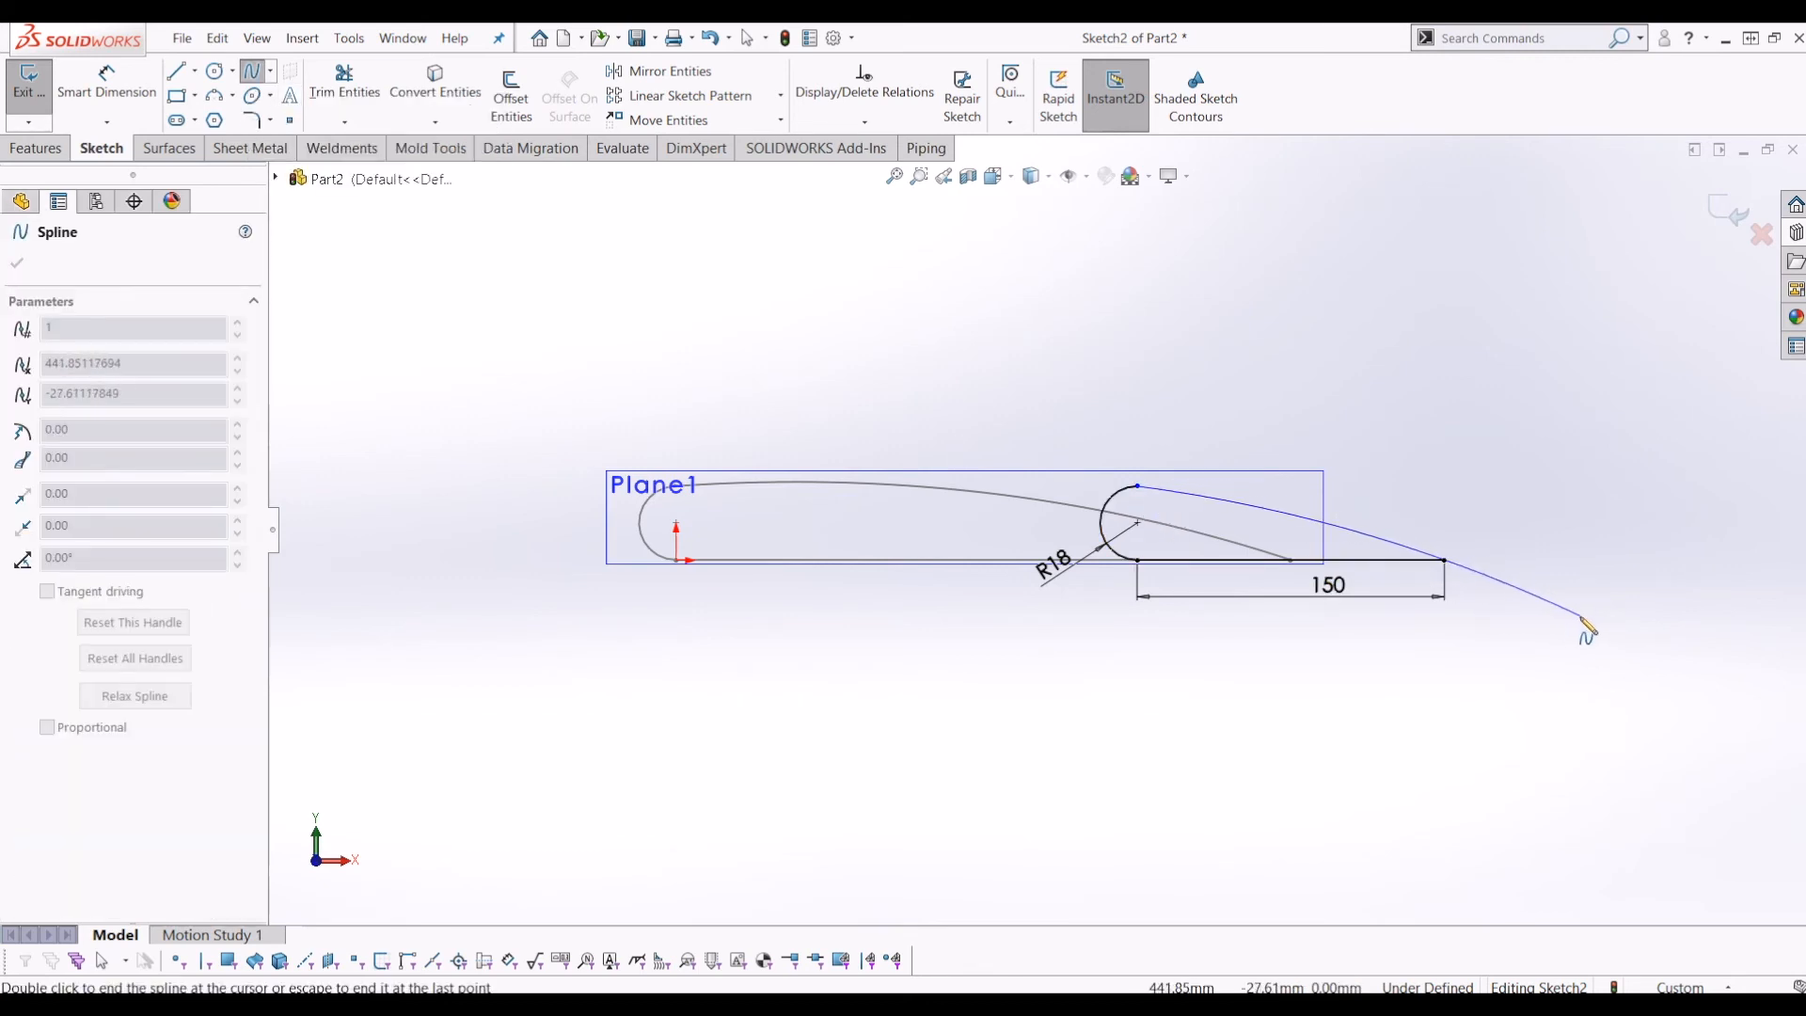
drag(1587, 631, 1572, 657)
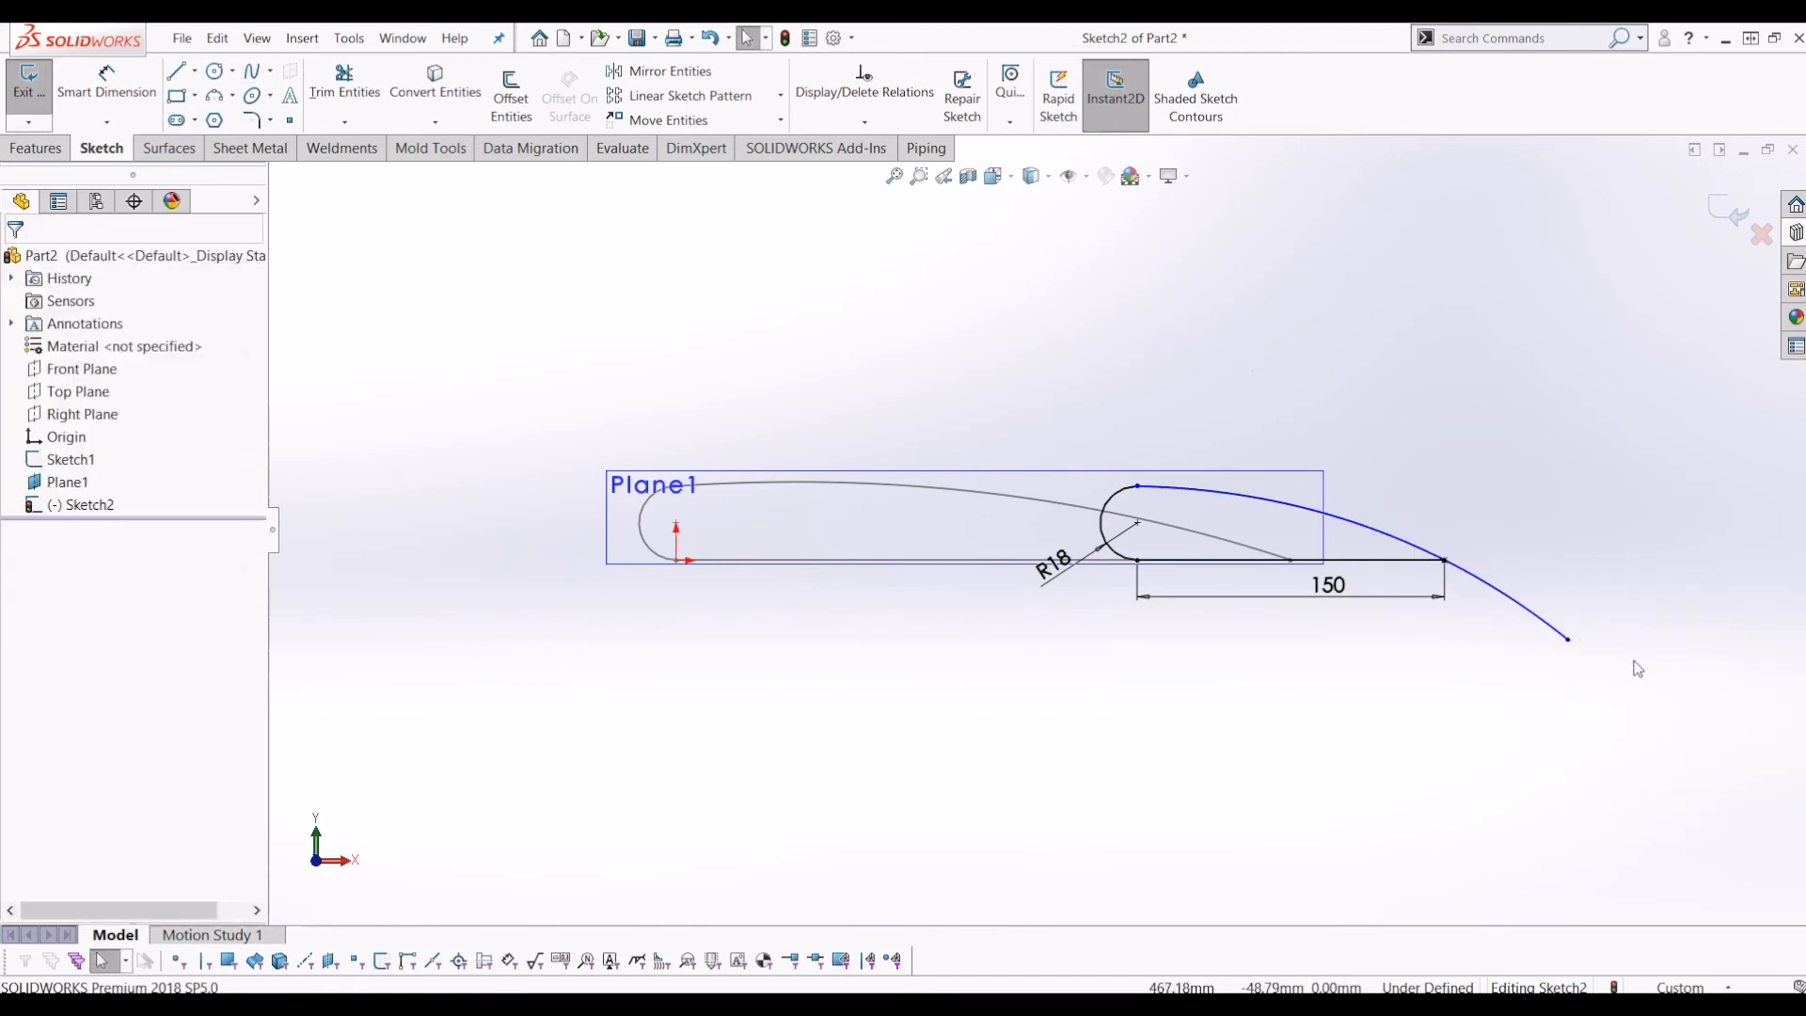
click(344, 87)
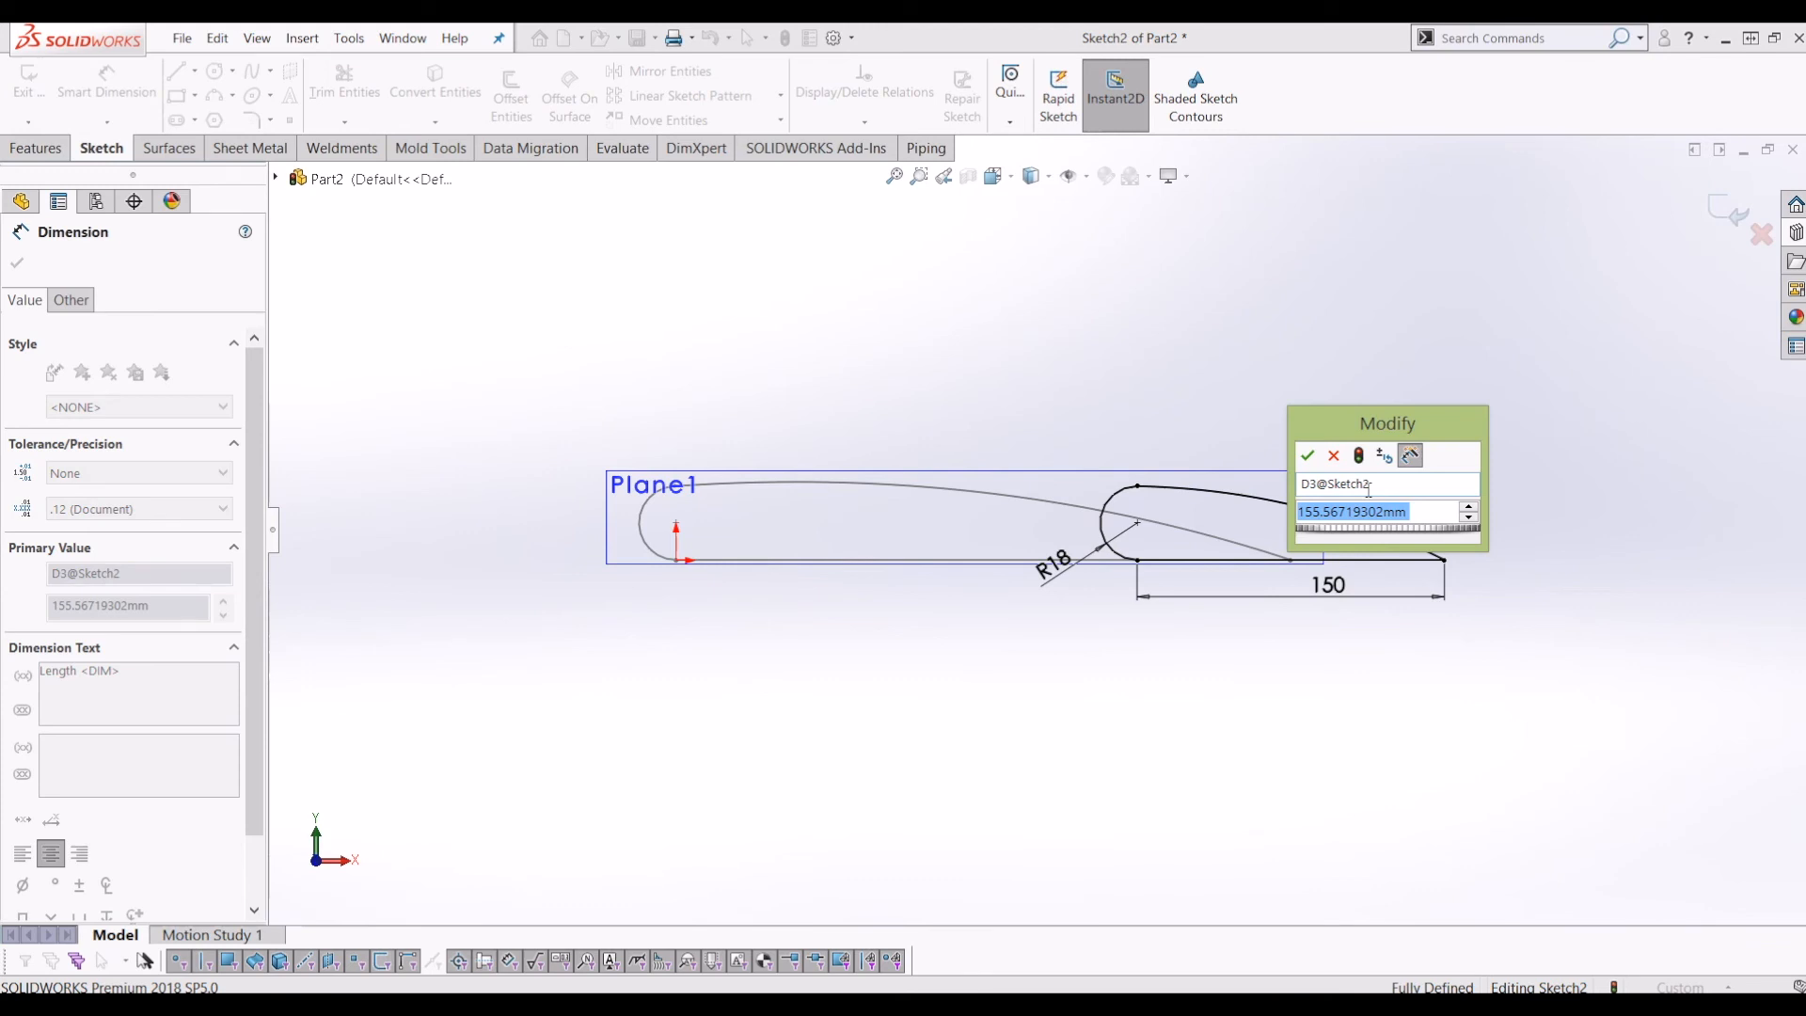
click(1308, 456)
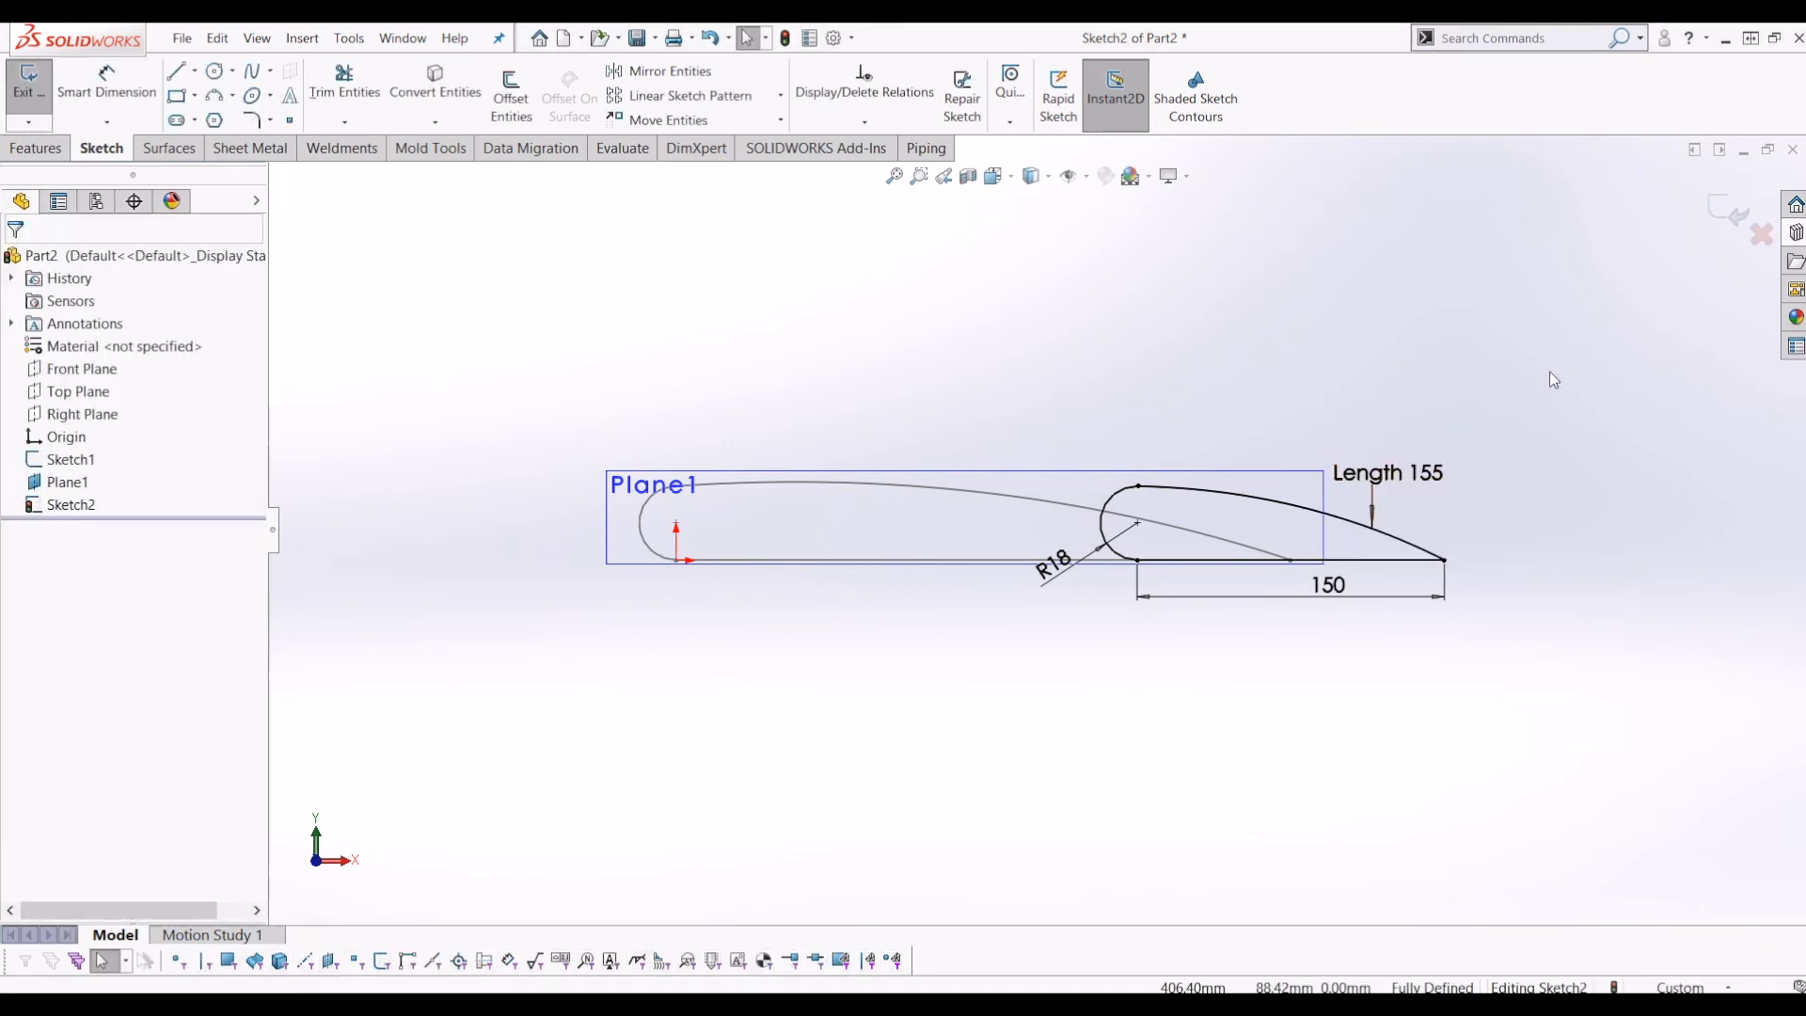
click(27, 87)
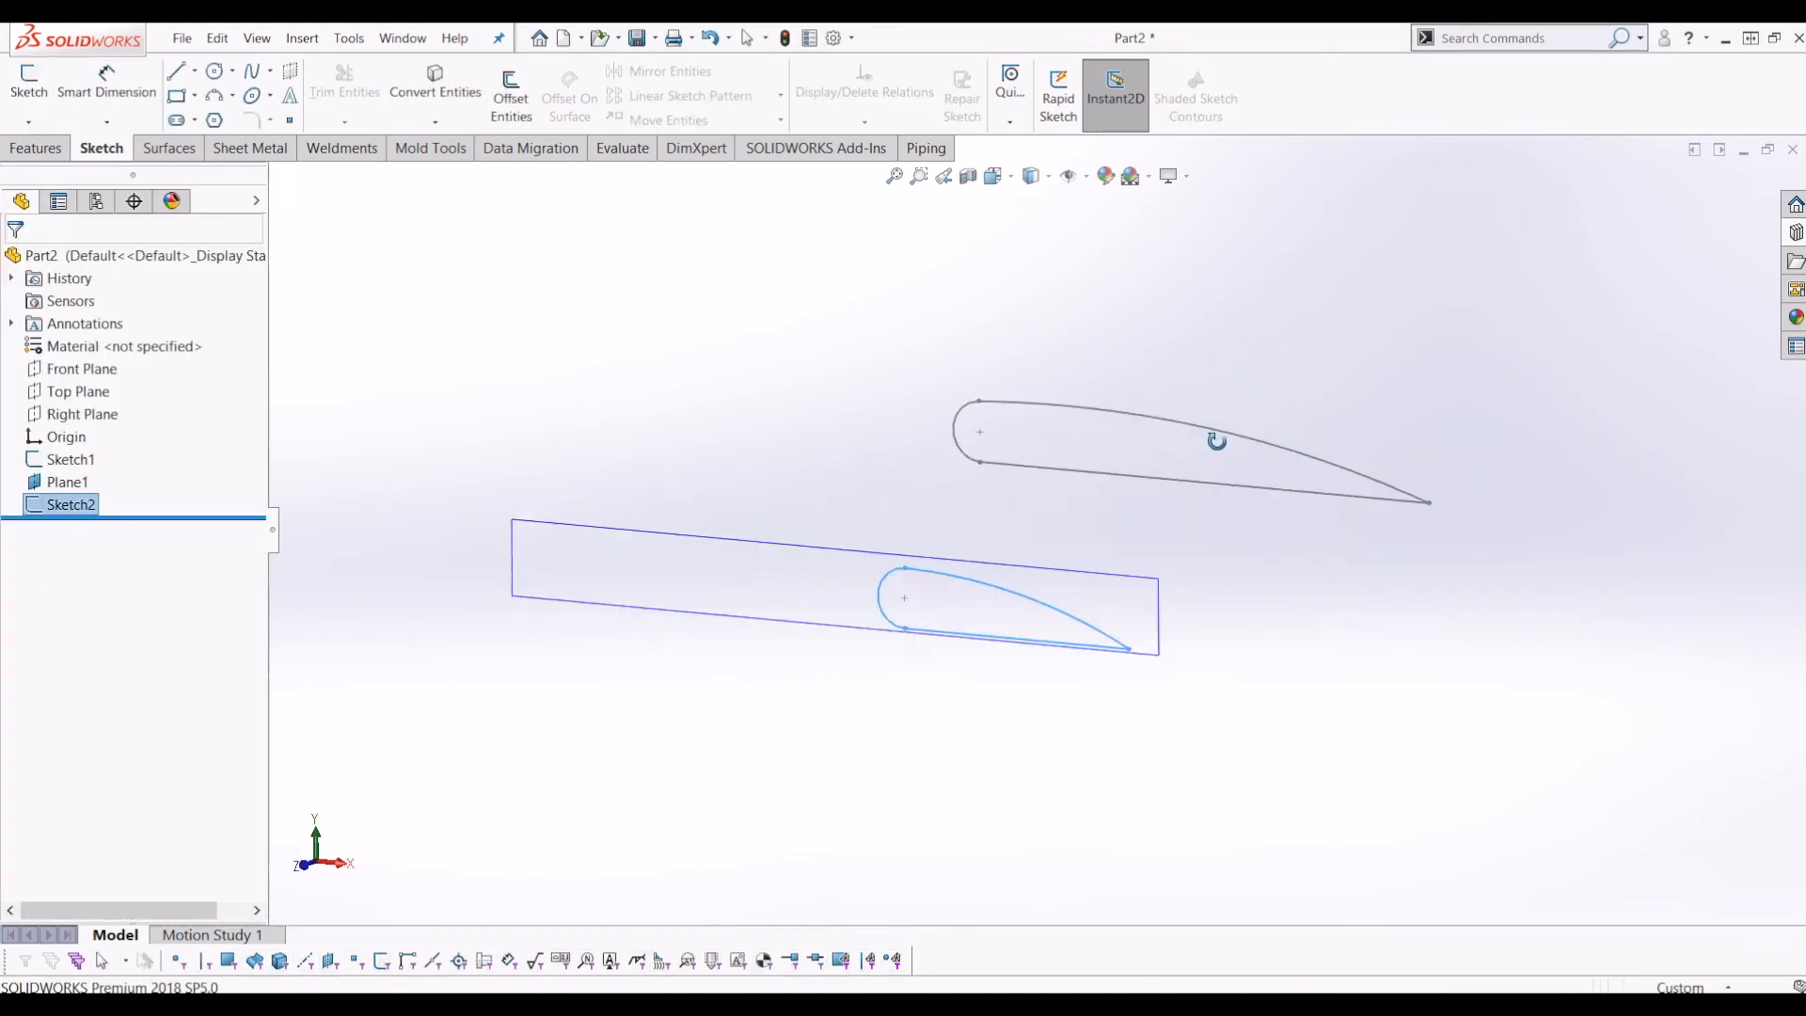
Step: Loft Sketch1 and Sketch2 into the tapered Loft1 wing solid
click(36, 148)
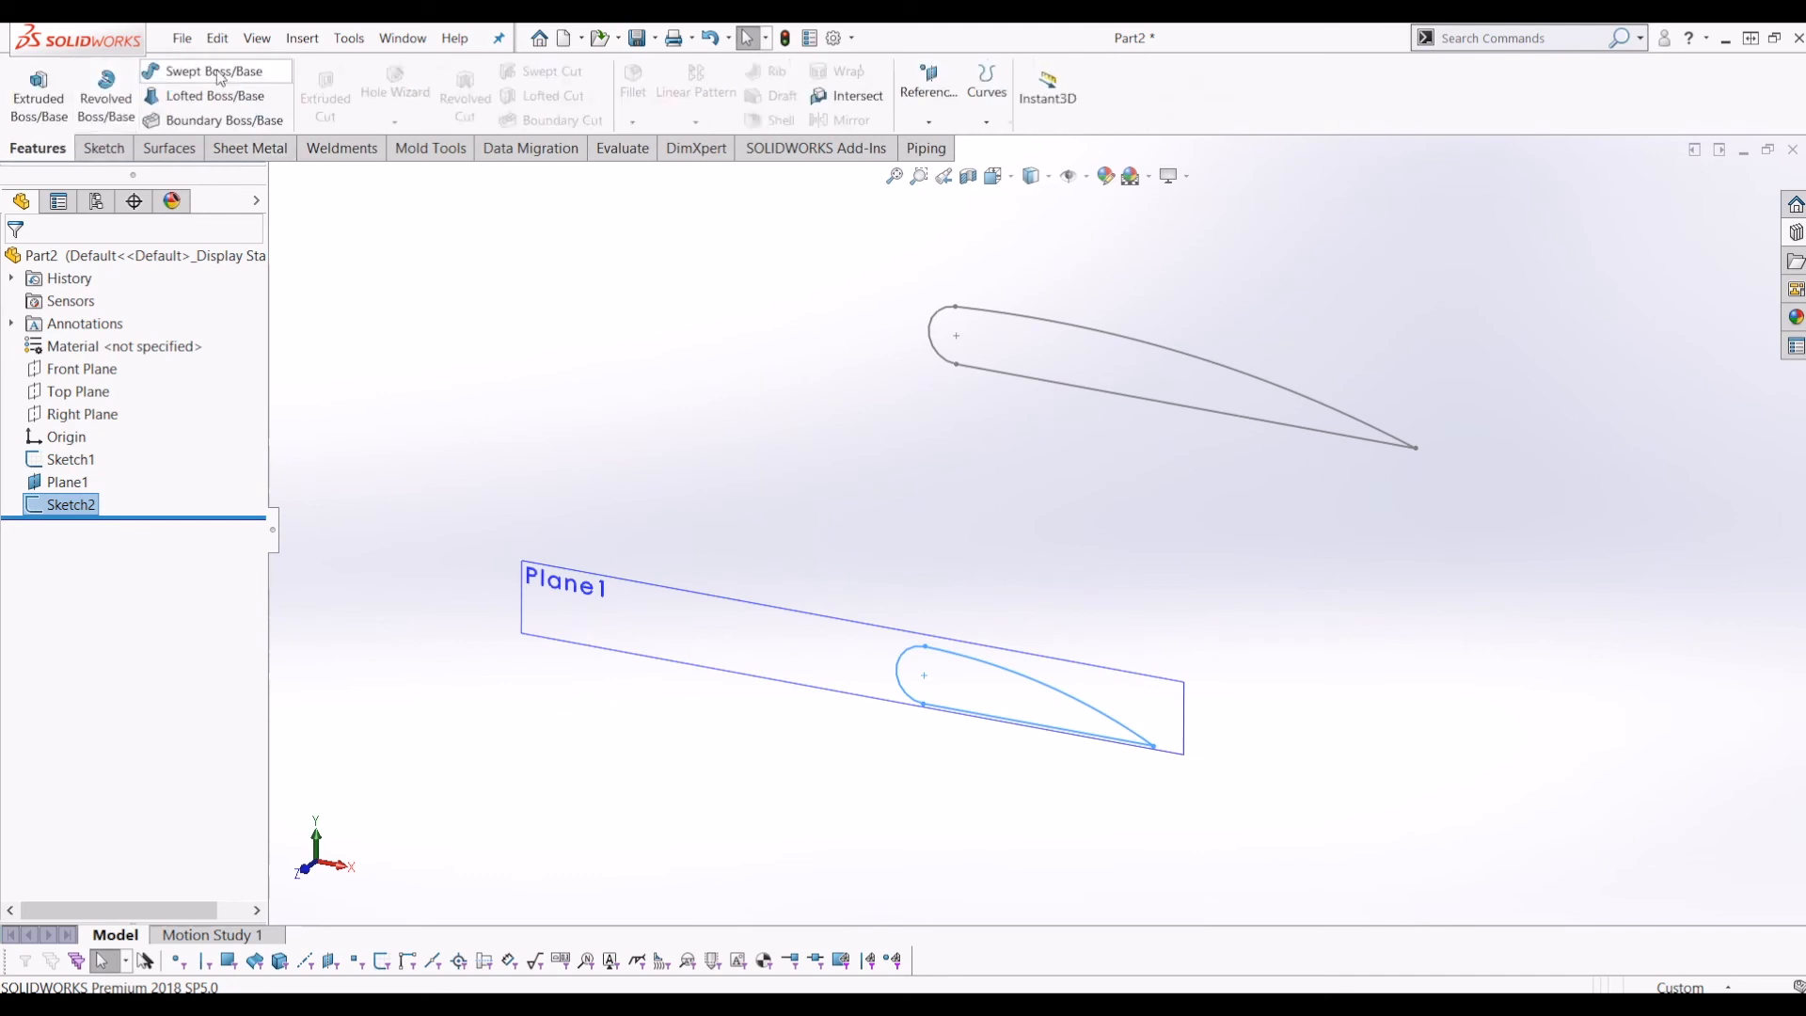
click(214, 96)
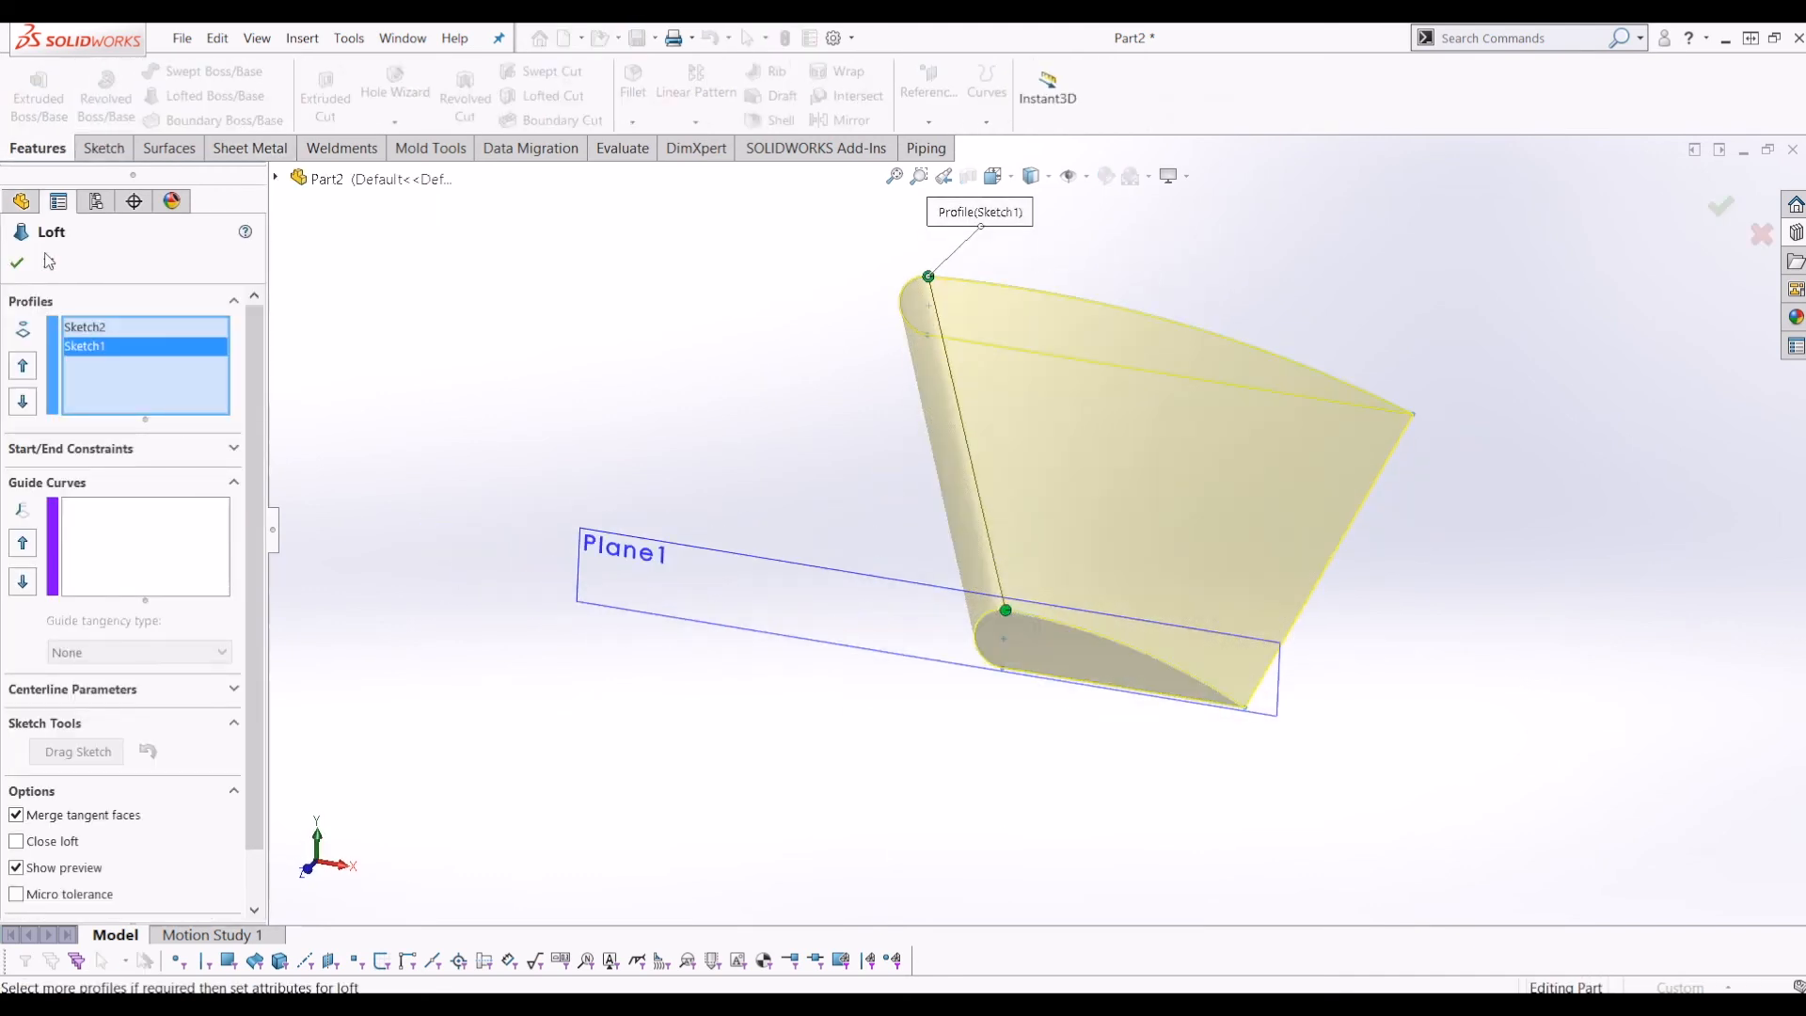
click(16, 261)
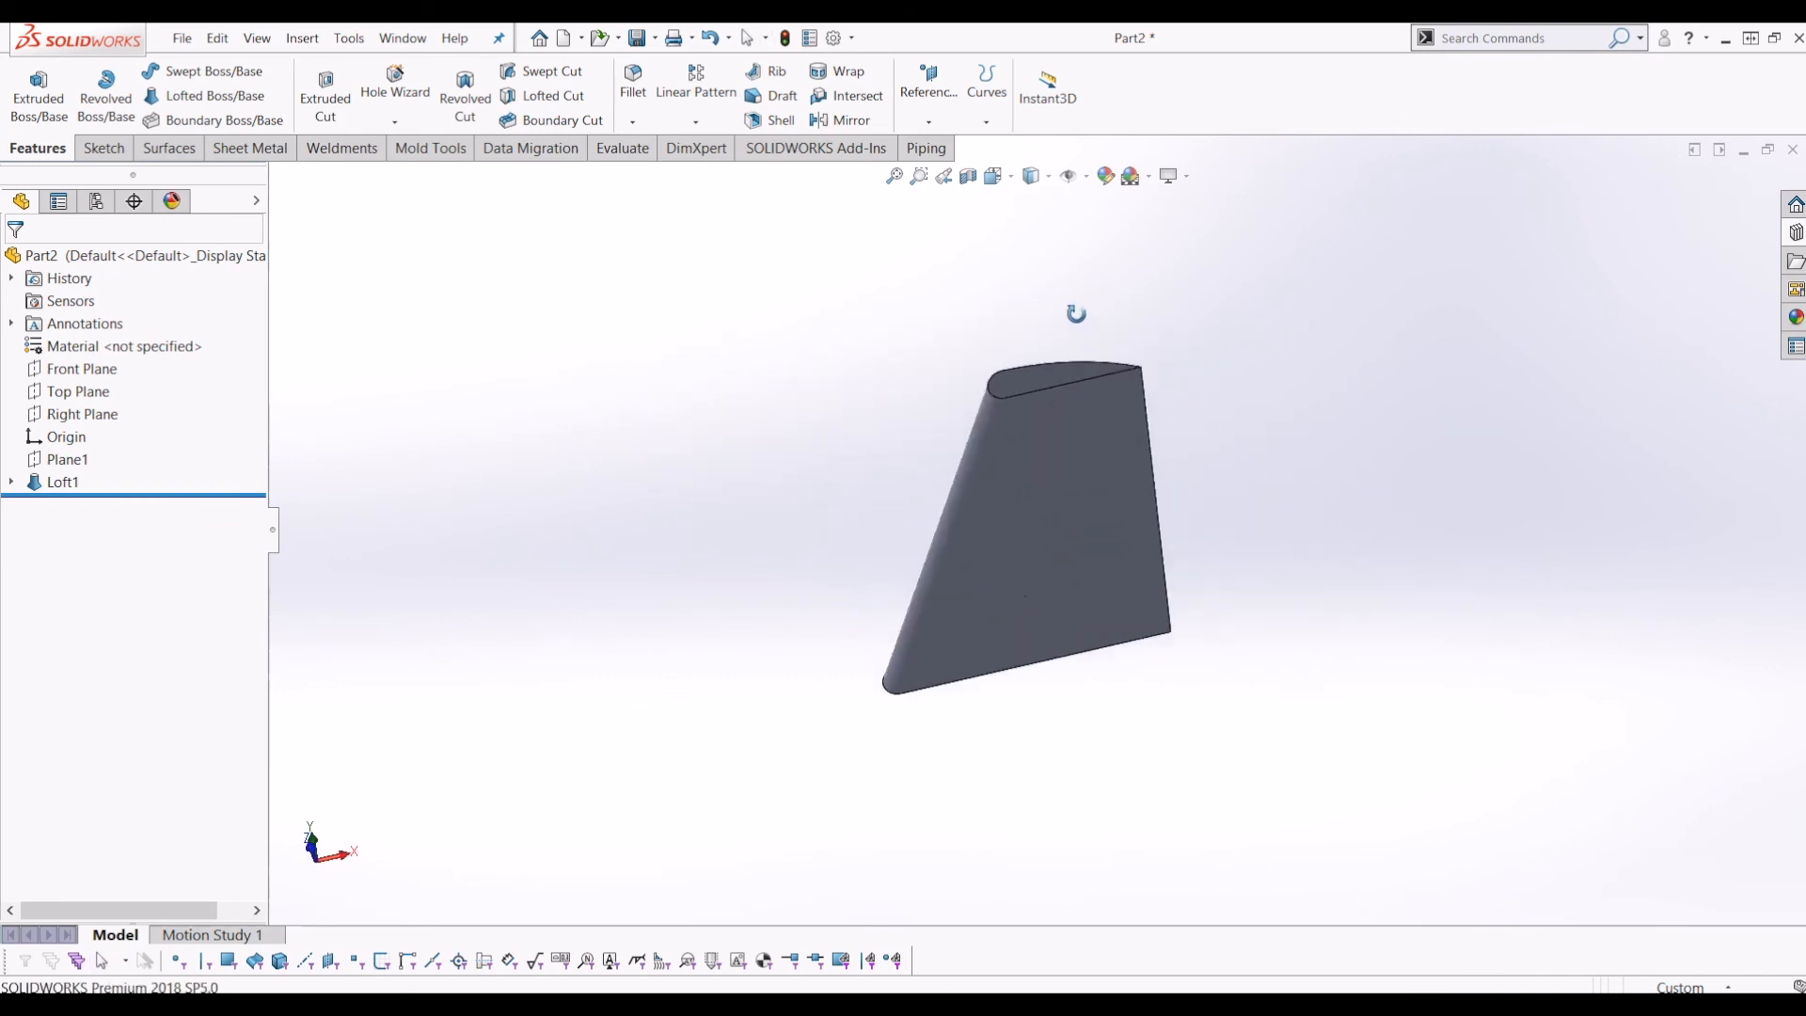
drag(1077, 313, 1415, 542)
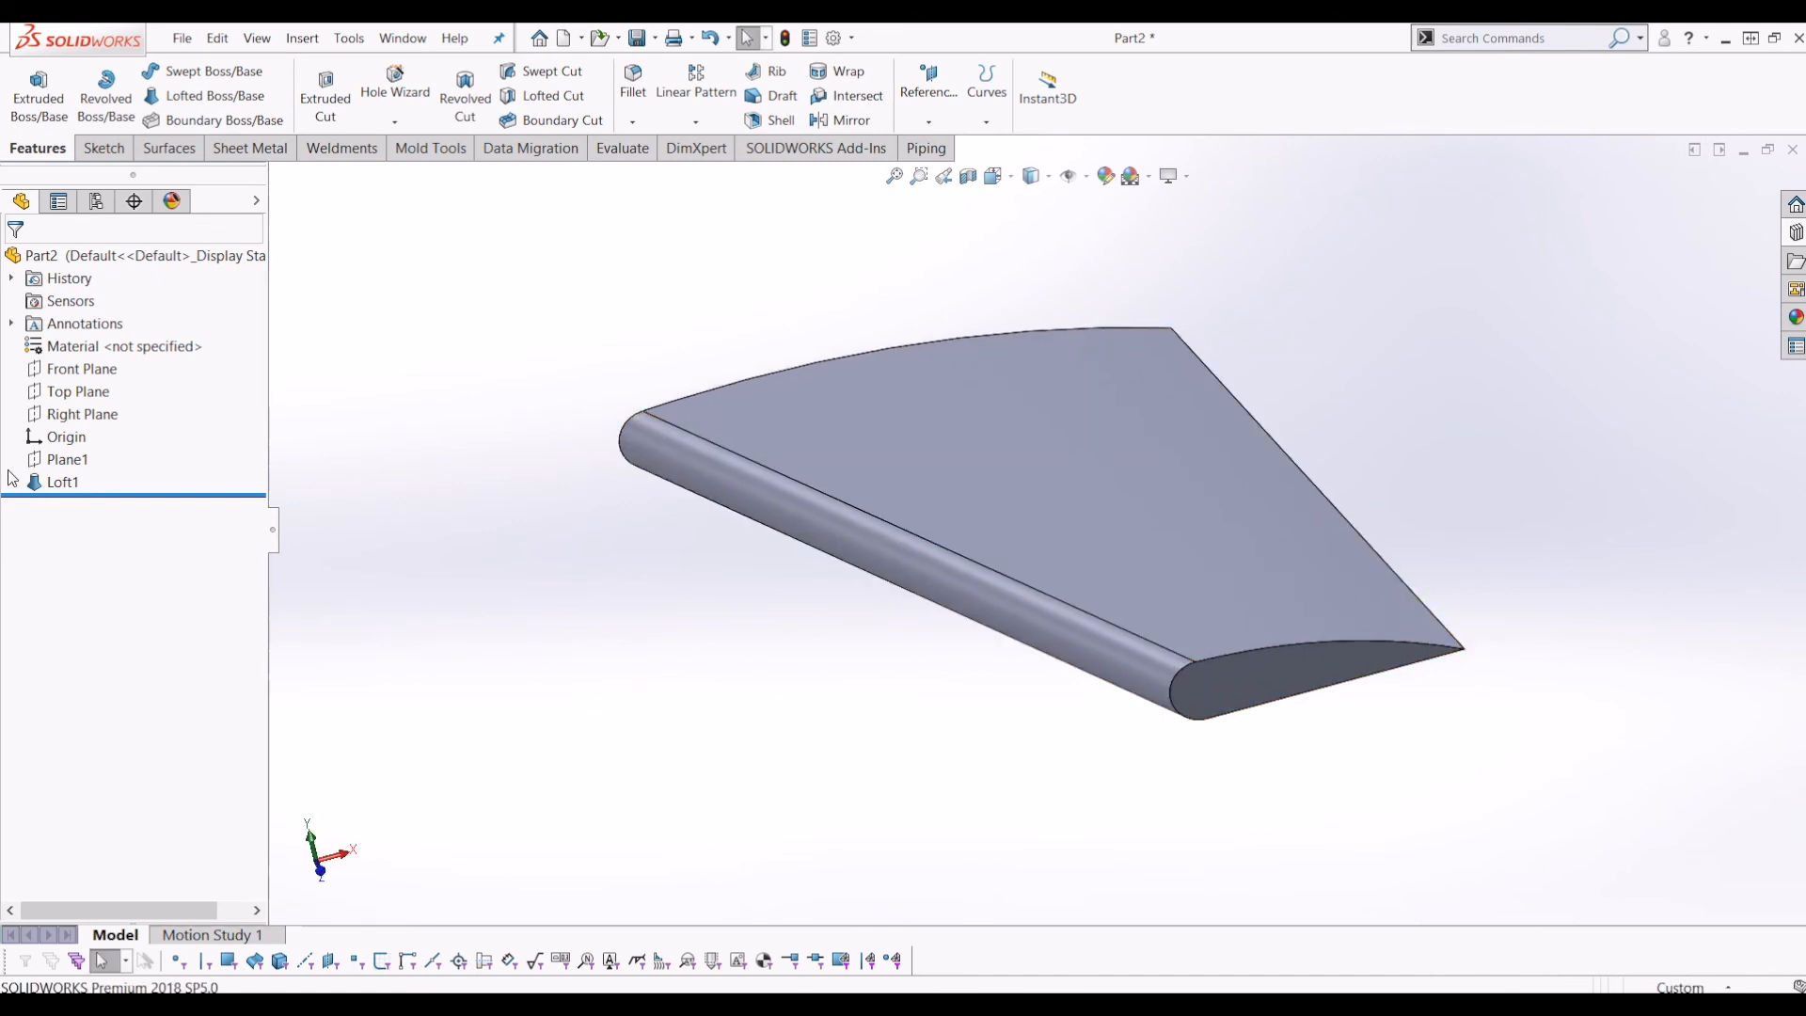
right_click(92, 504)
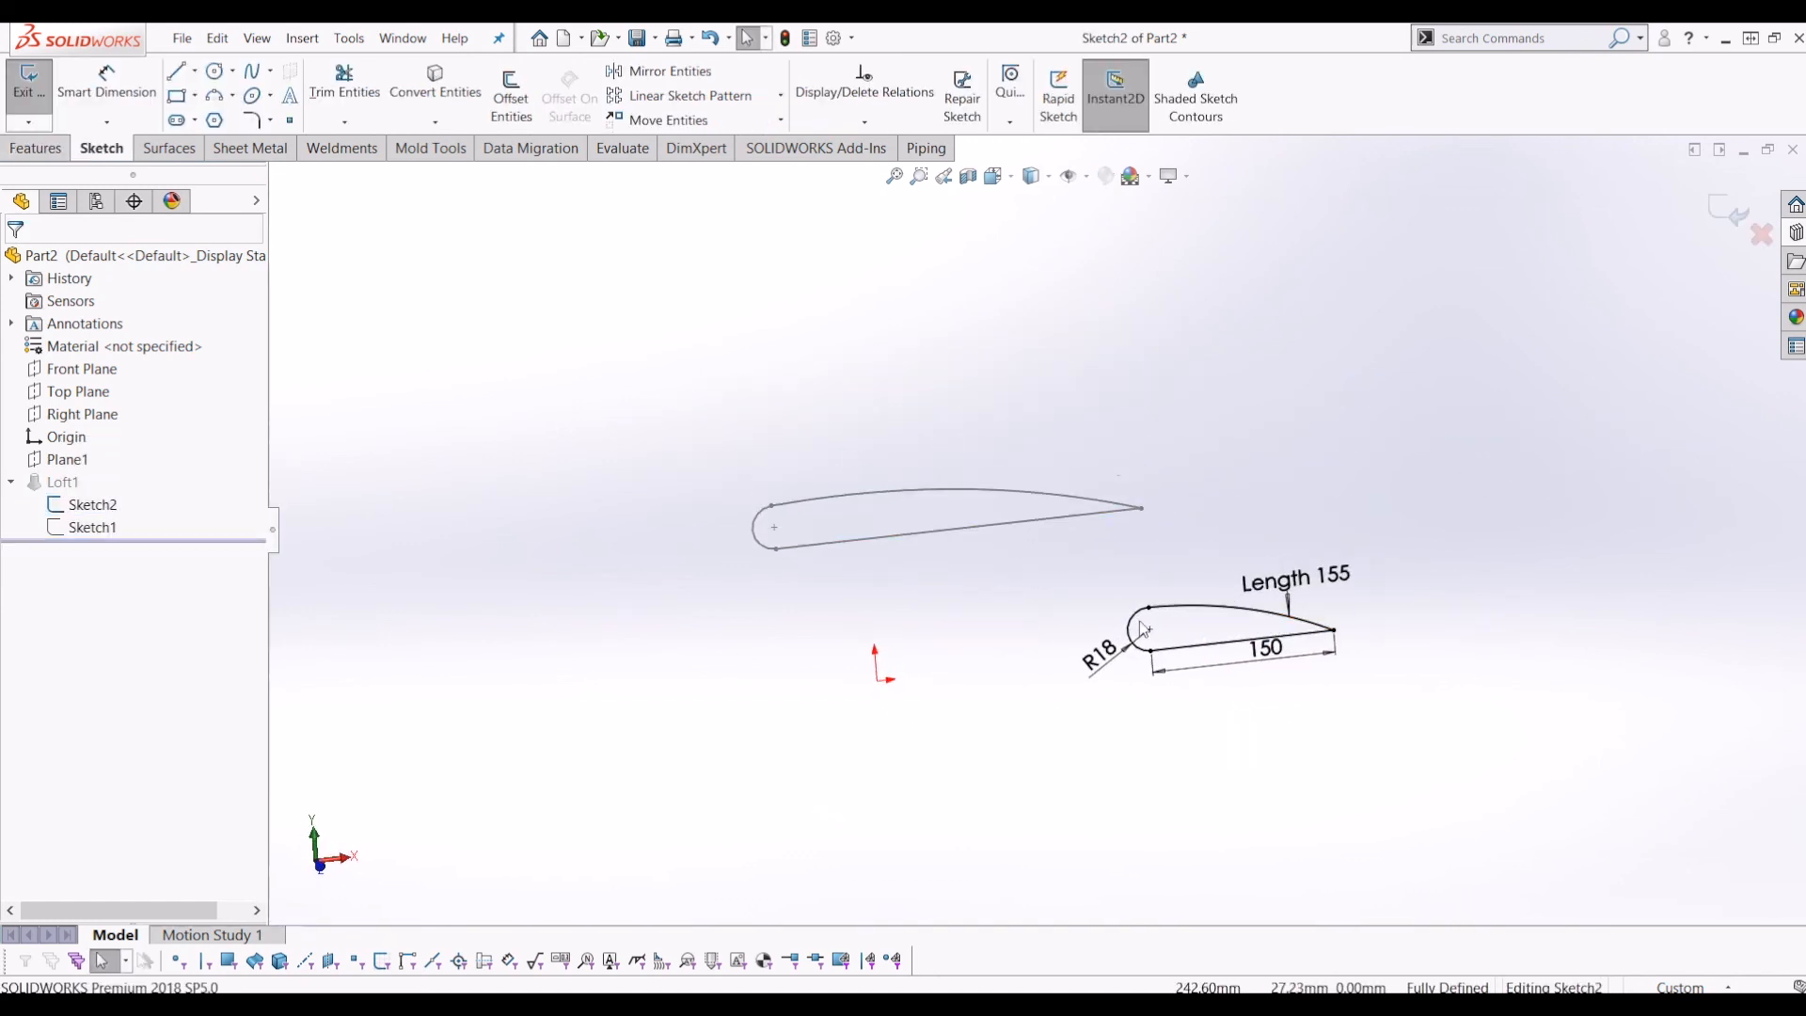
click(28, 88)
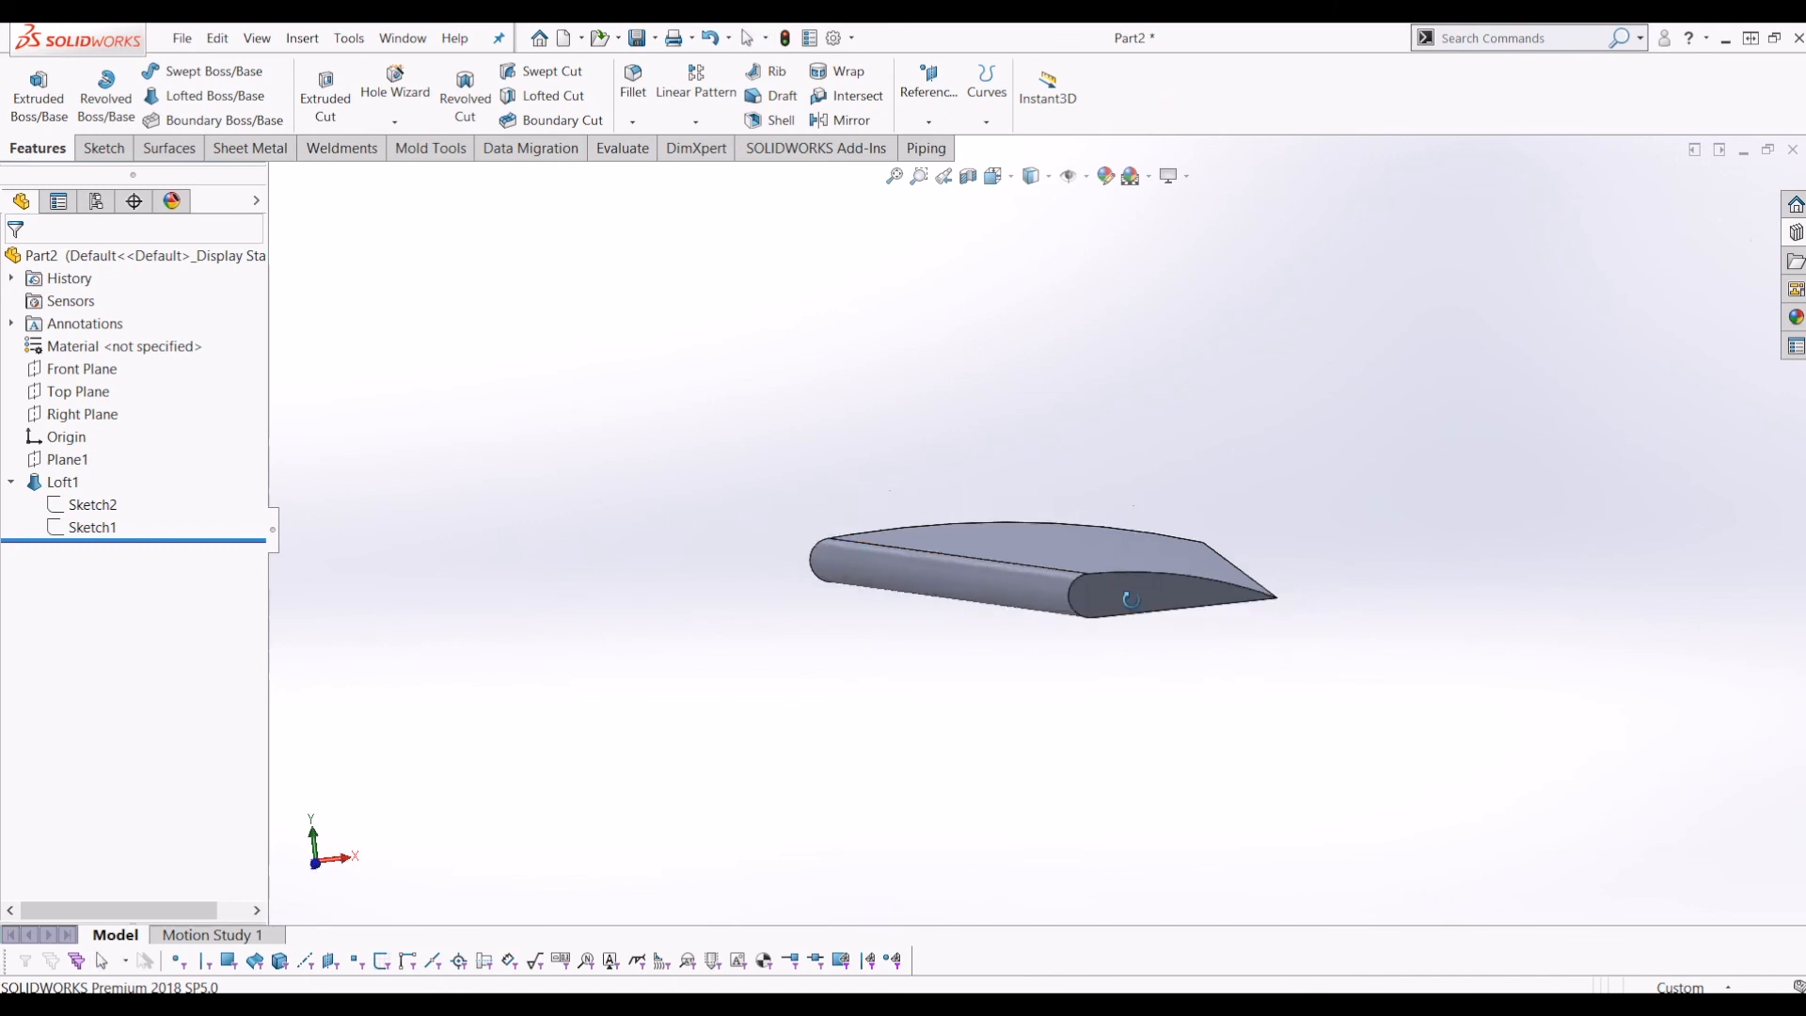